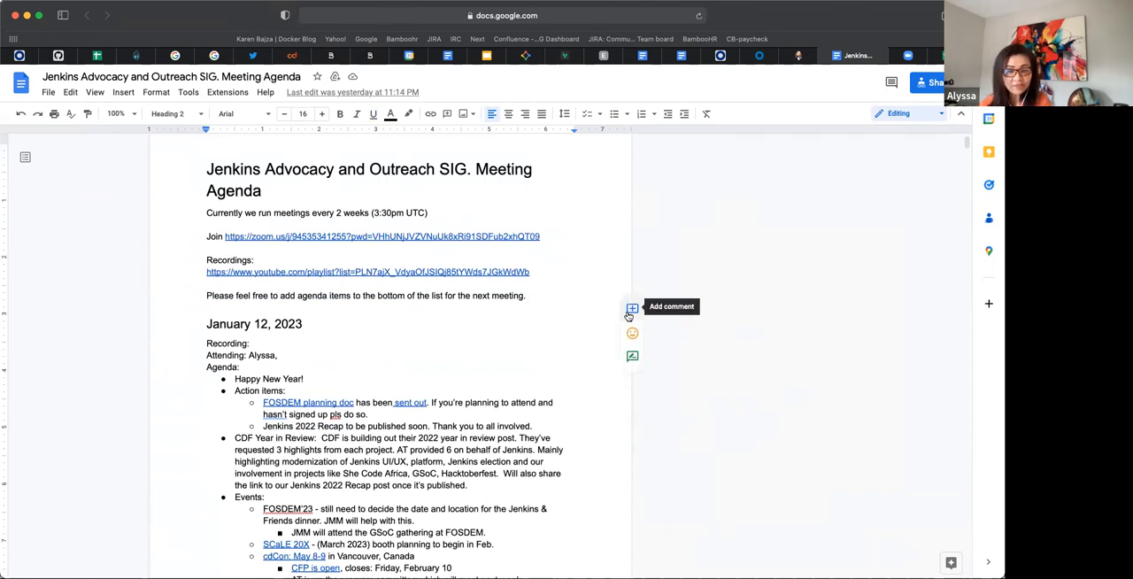
mouse_move(682, 407)
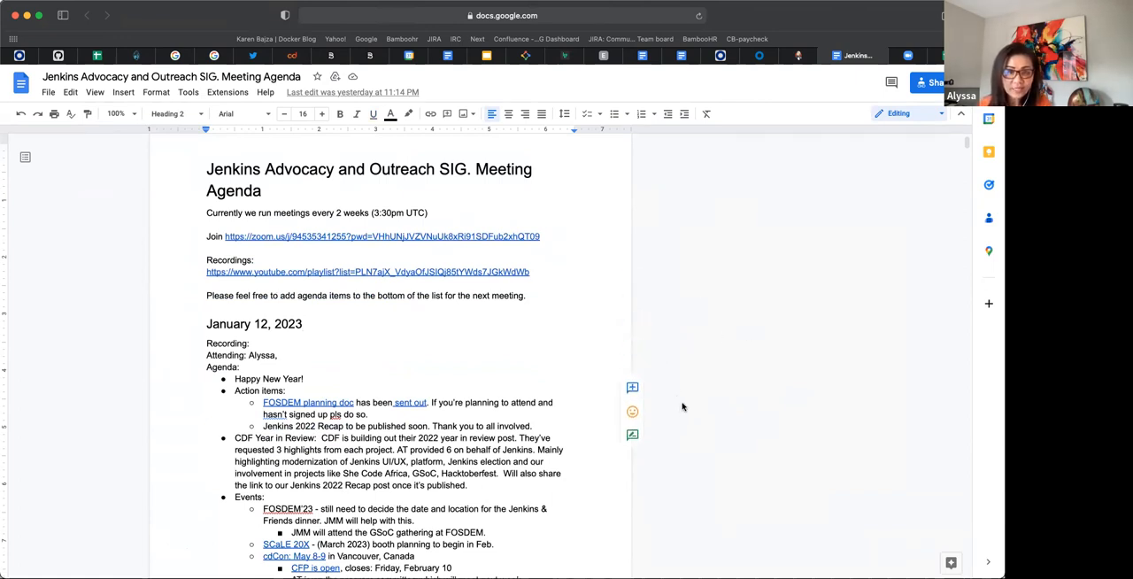
Step: Set the agenda document zoom to 150%
scroll(down, 3)
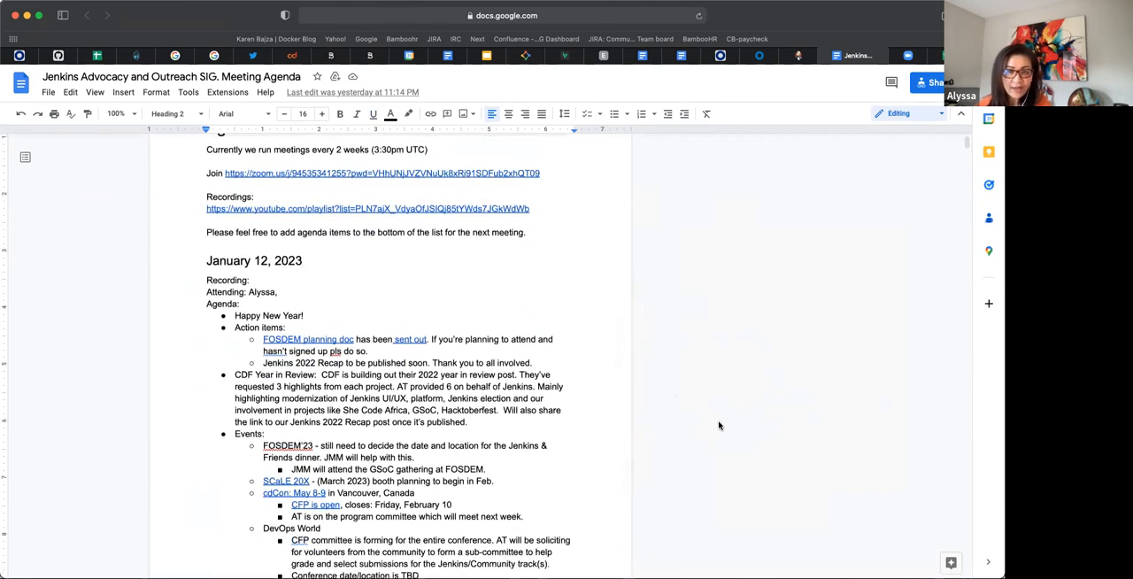
scroll(down, 3)
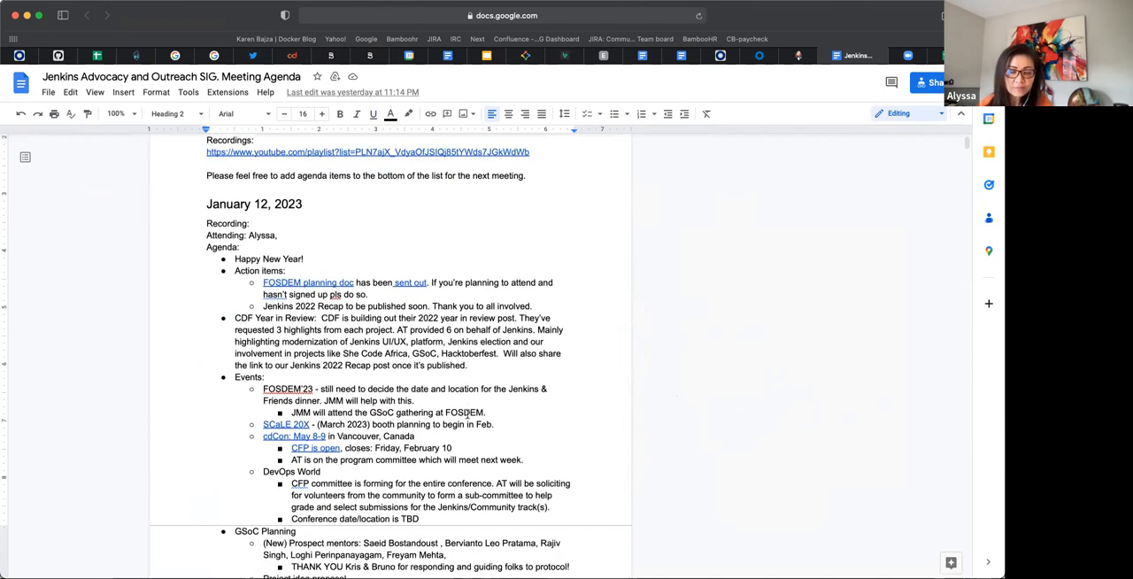
scroll(down, 3)
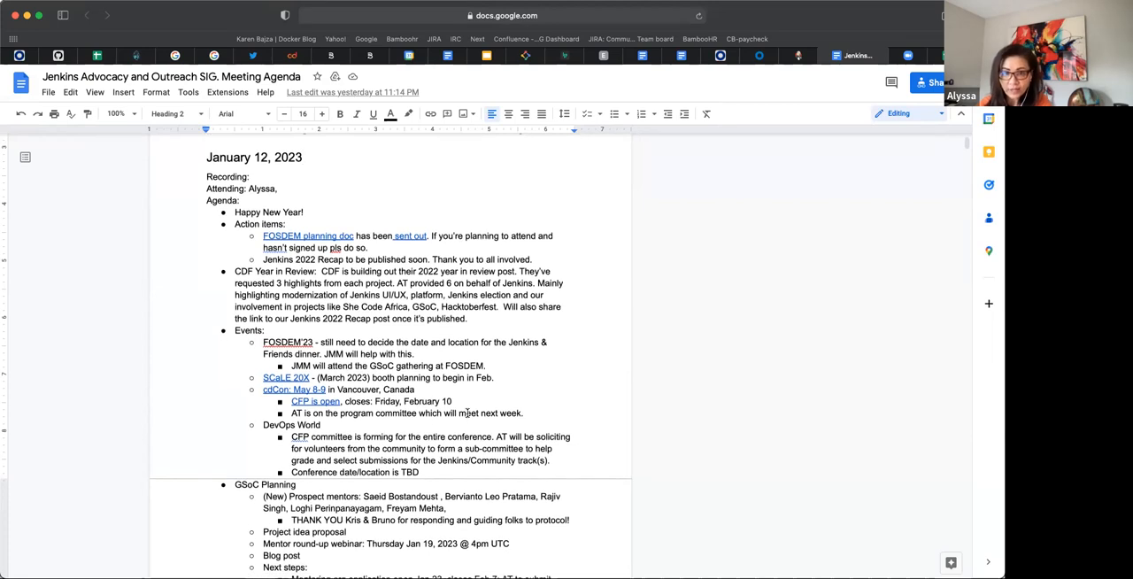
scroll(down, 3)
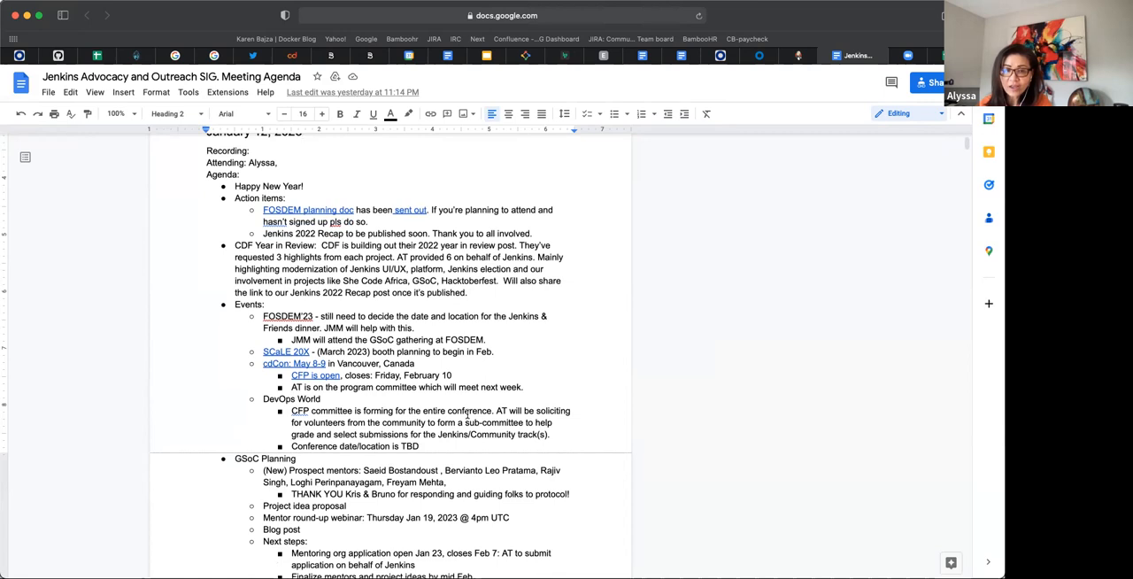
mouse_move(467, 414)
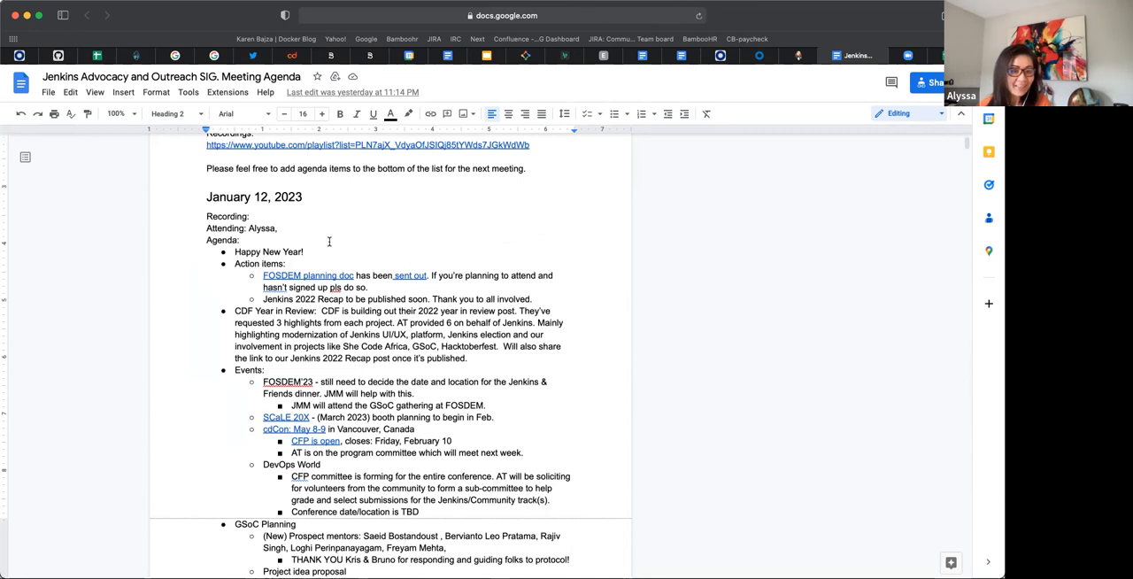
mouse_move(339, 254)
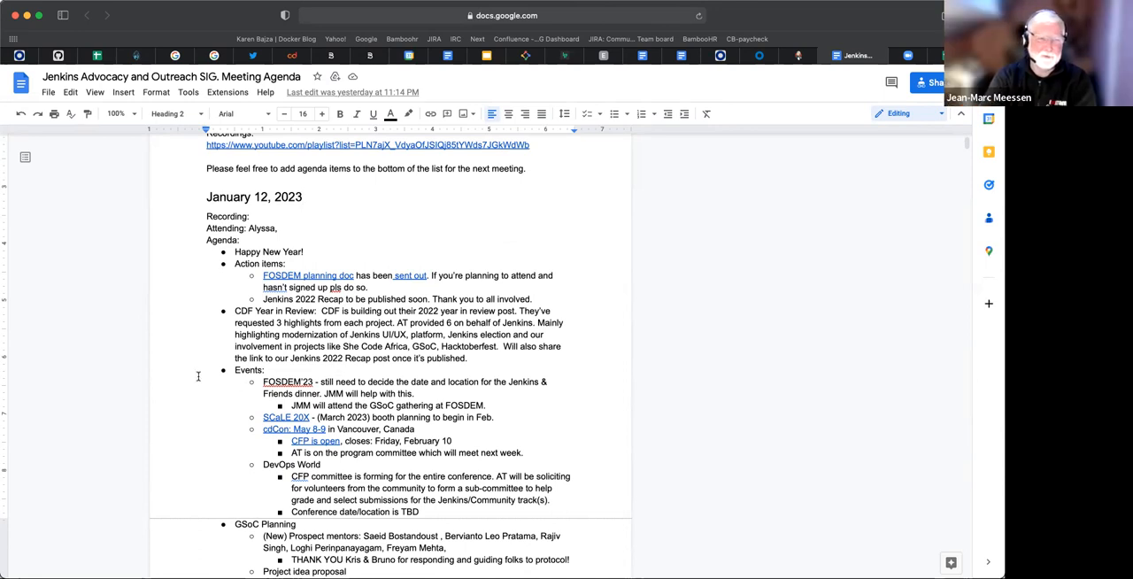
mouse_move(116, 114)
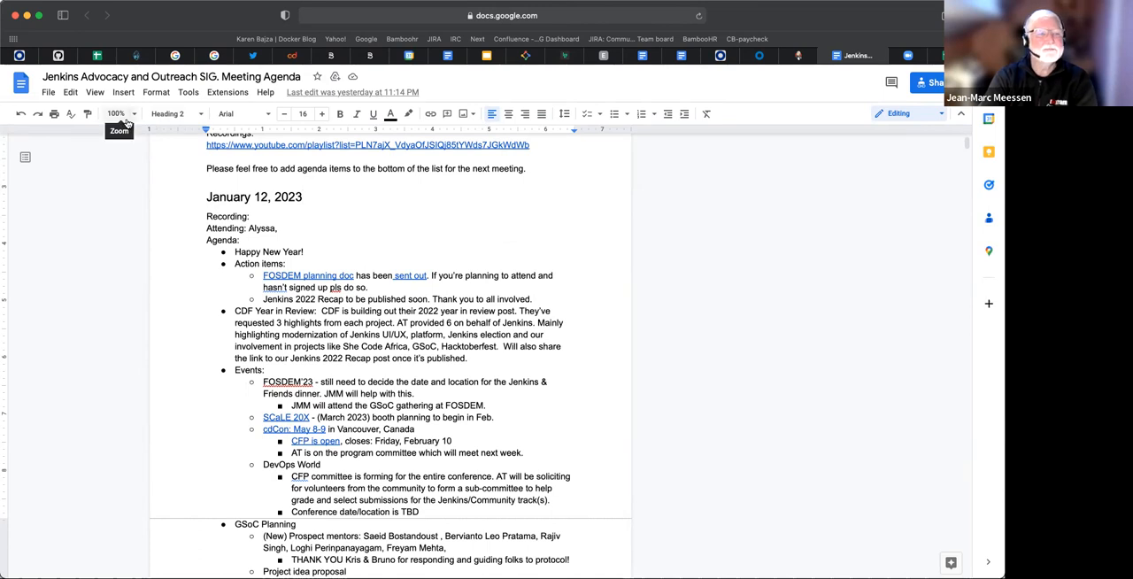
click(118, 113)
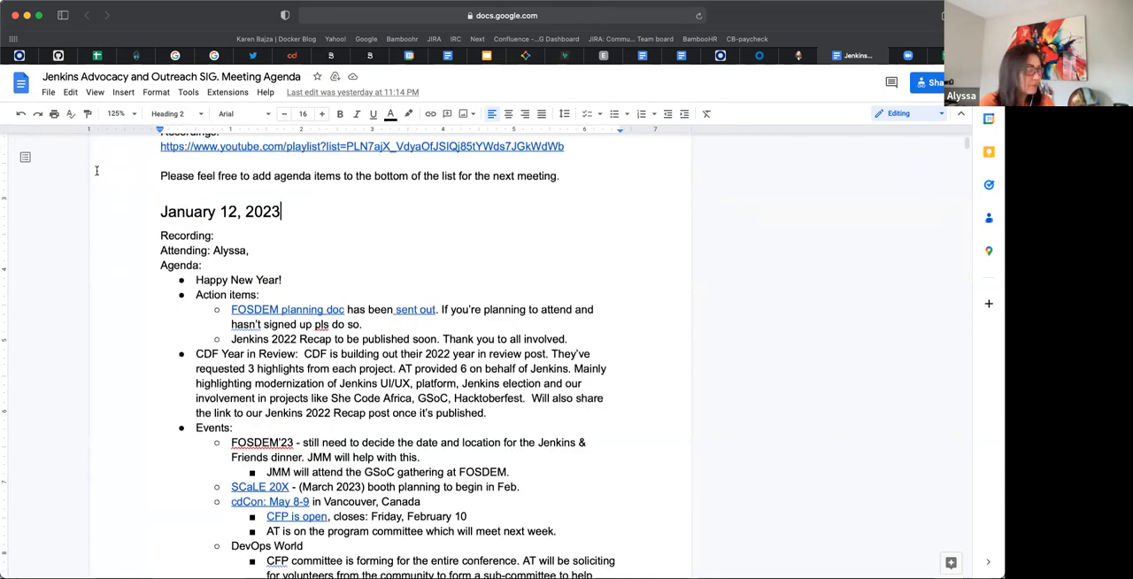
click(120, 113)
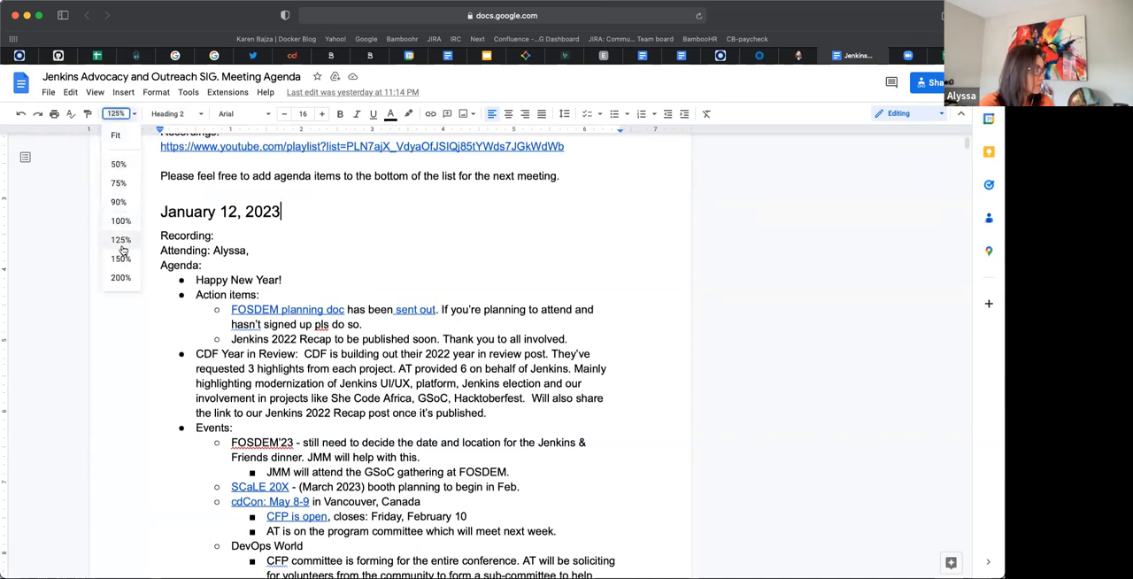
click(120, 257)
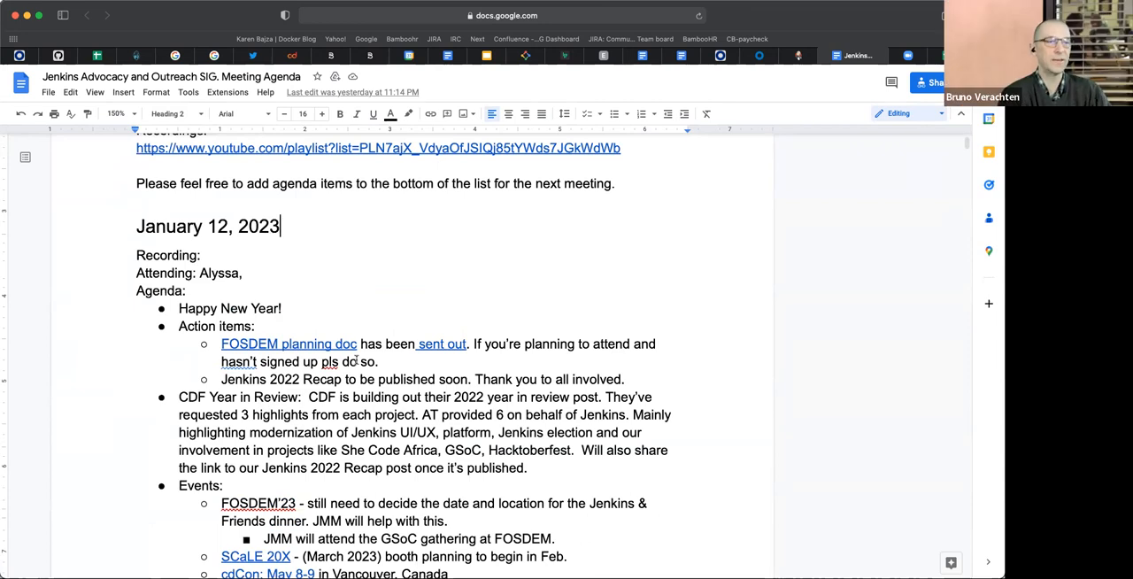
scroll(down, 3)
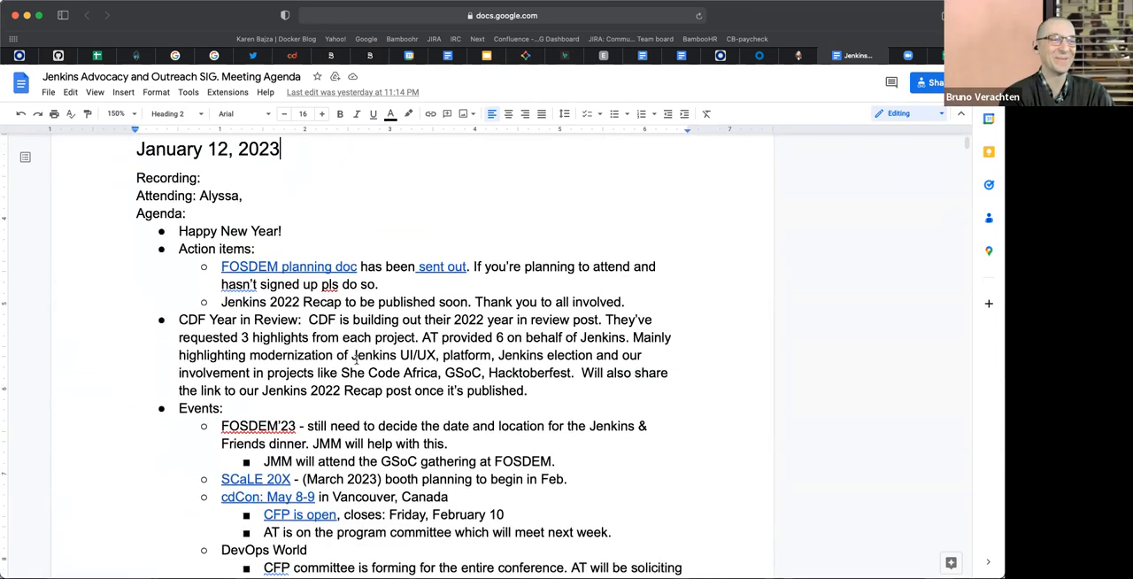
scroll(down, 3)
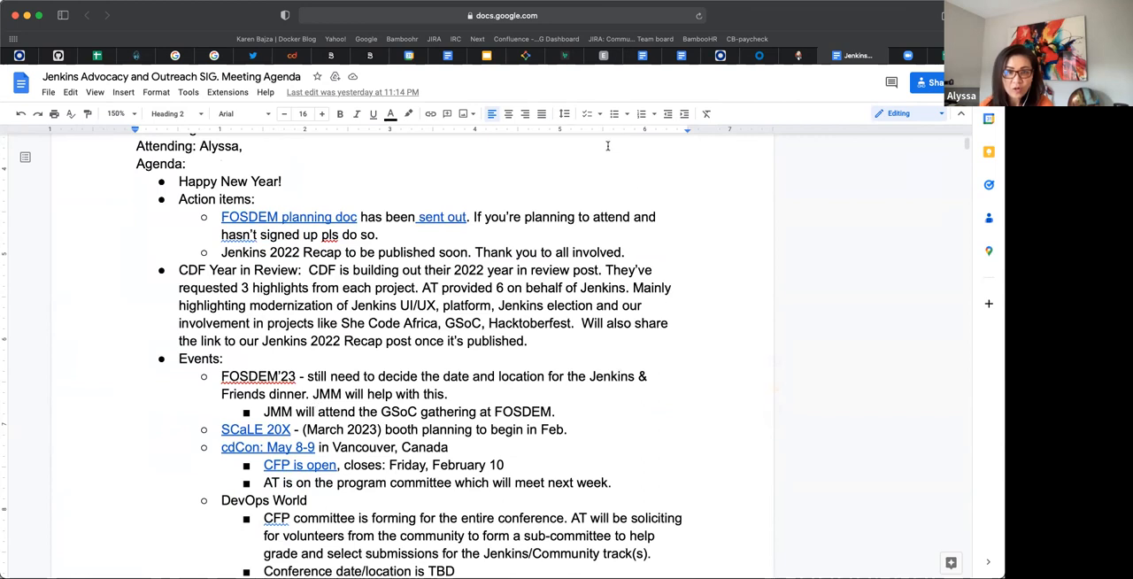
mouse_move(581, 194)
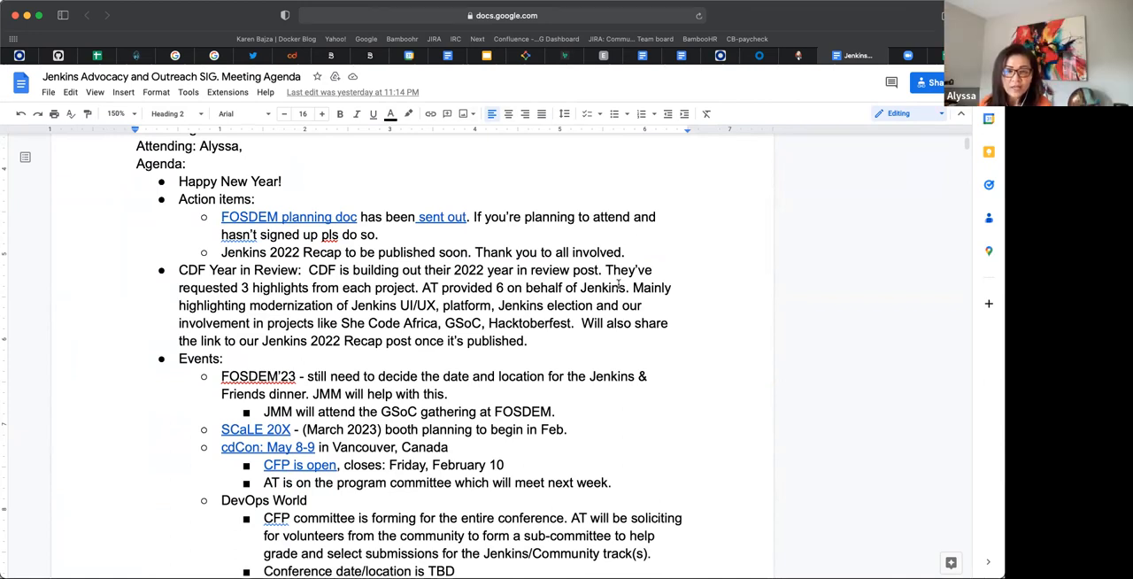
mouse_move(601, 291)
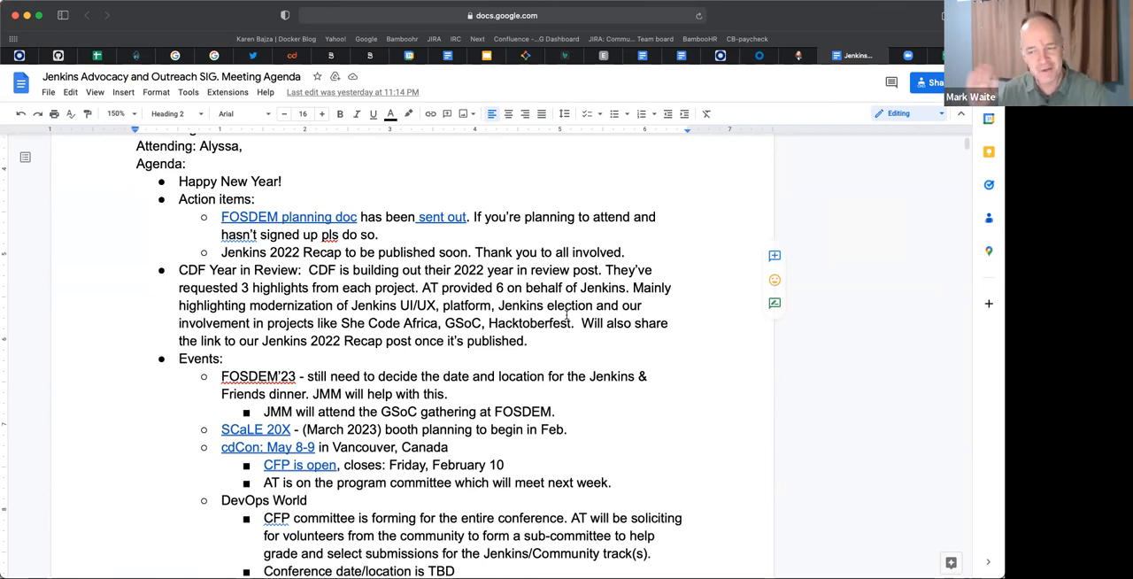
mouse_move(563, 311)
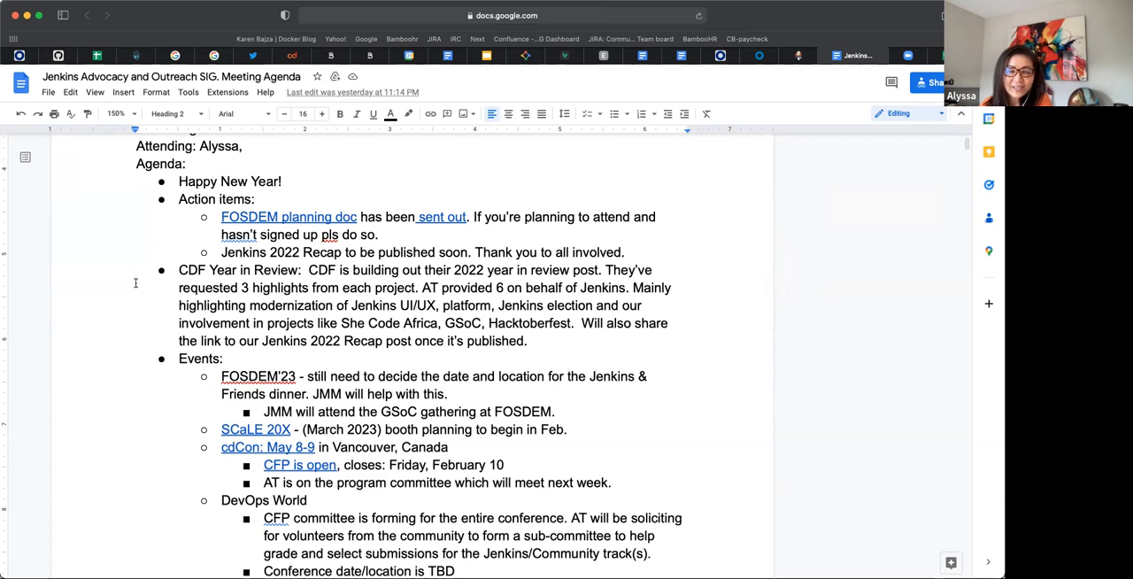
scroll(down, 3)
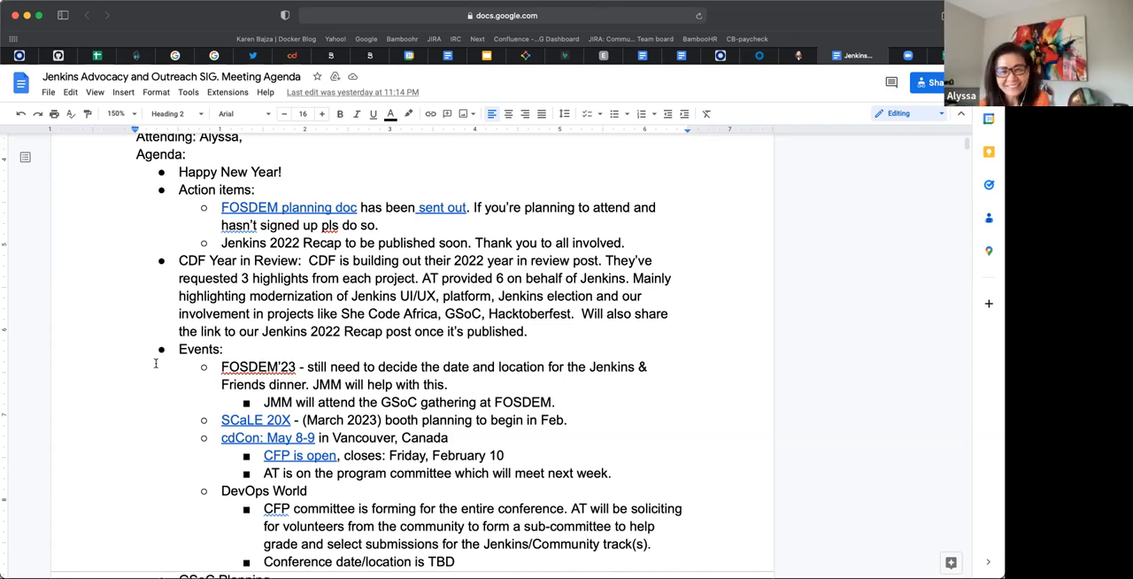
mouse_move(155, 358)
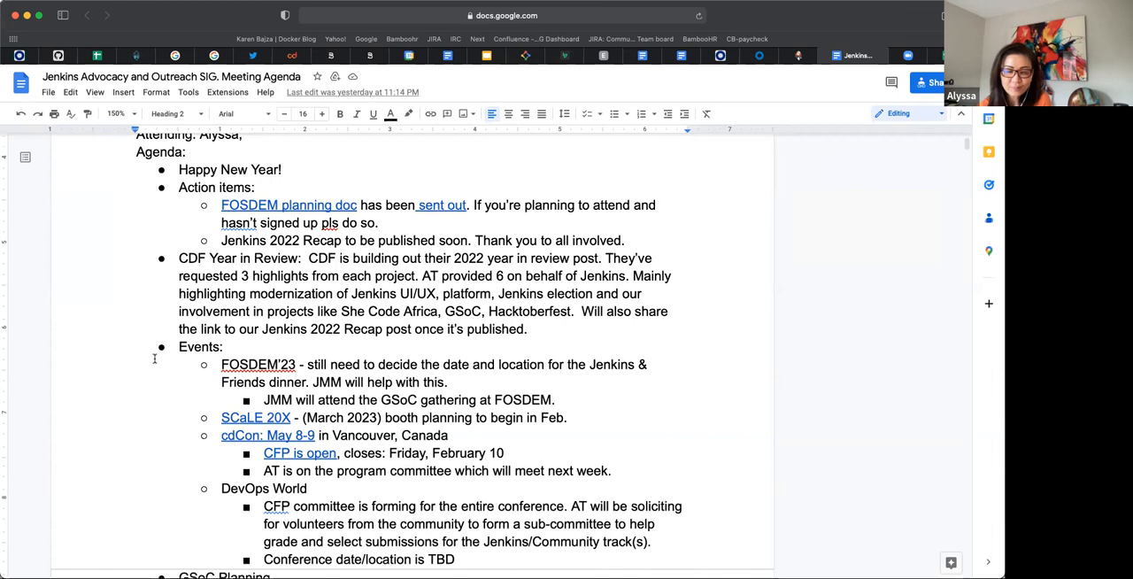
Step: Scroll down past the Events list to the GSoC Planning section
scroll(down, 3)
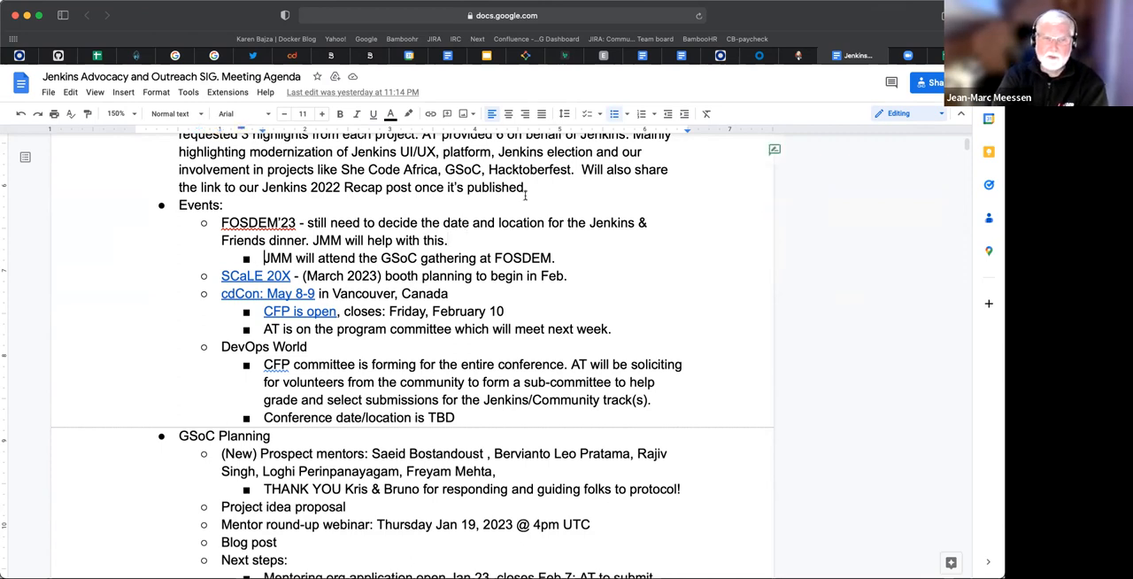
Step: Add 'Dinner: JMM suggests Saturday evening.' to the FOSDEM dinner bullet
text(D)
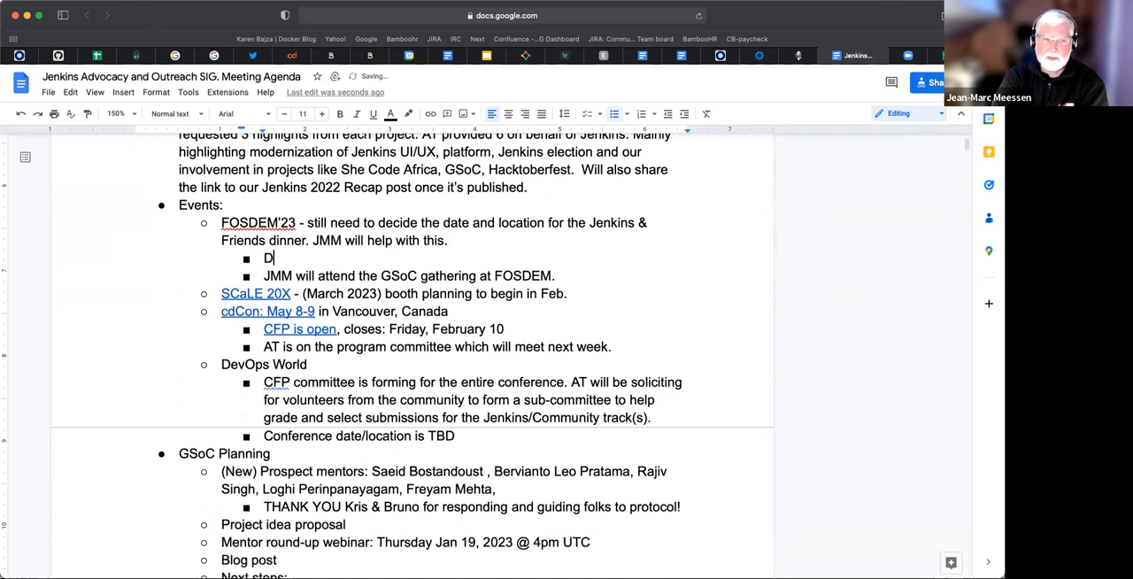
text(inner:)
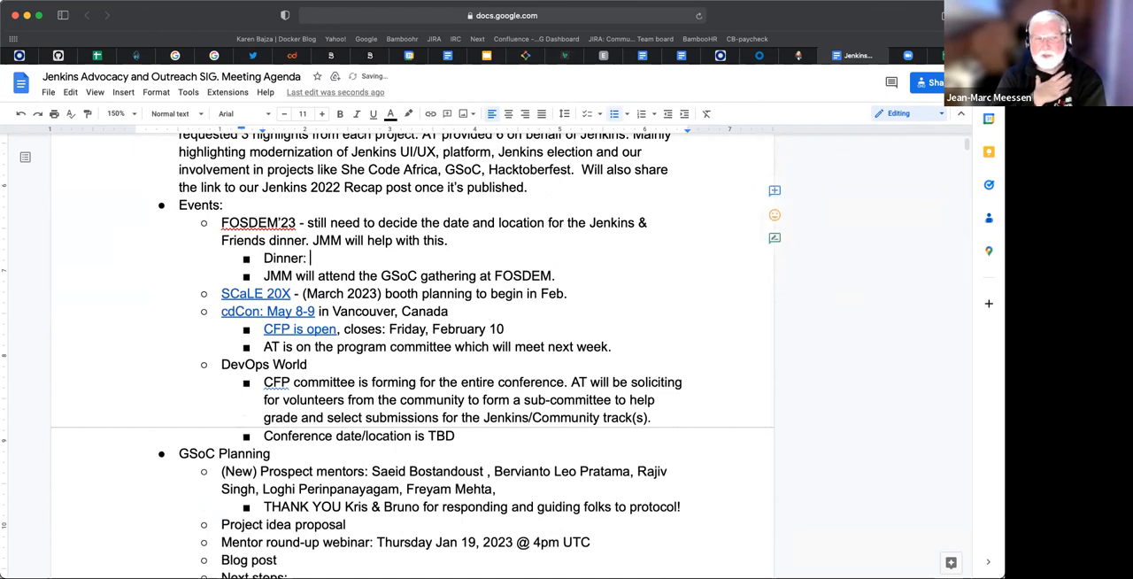
text(JMM s)
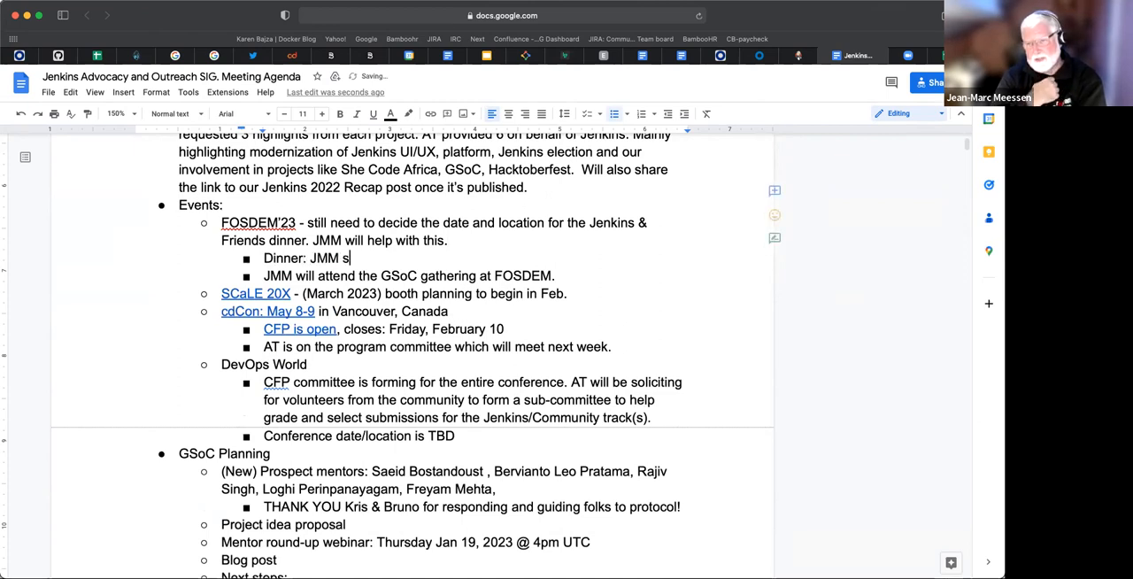
text(uggest)
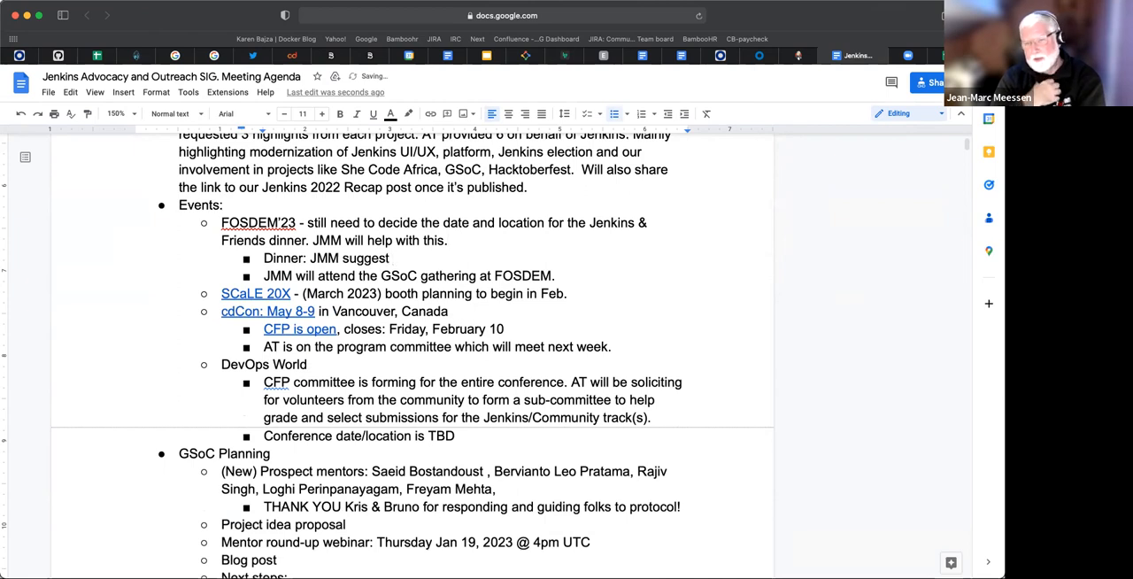
text(Sat evening)
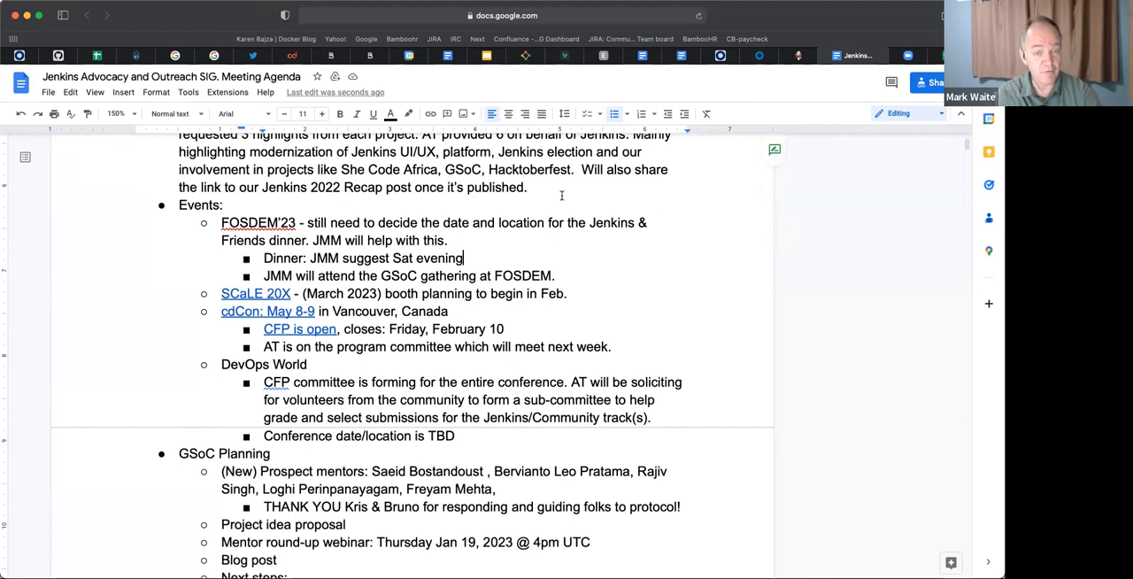
text(.)
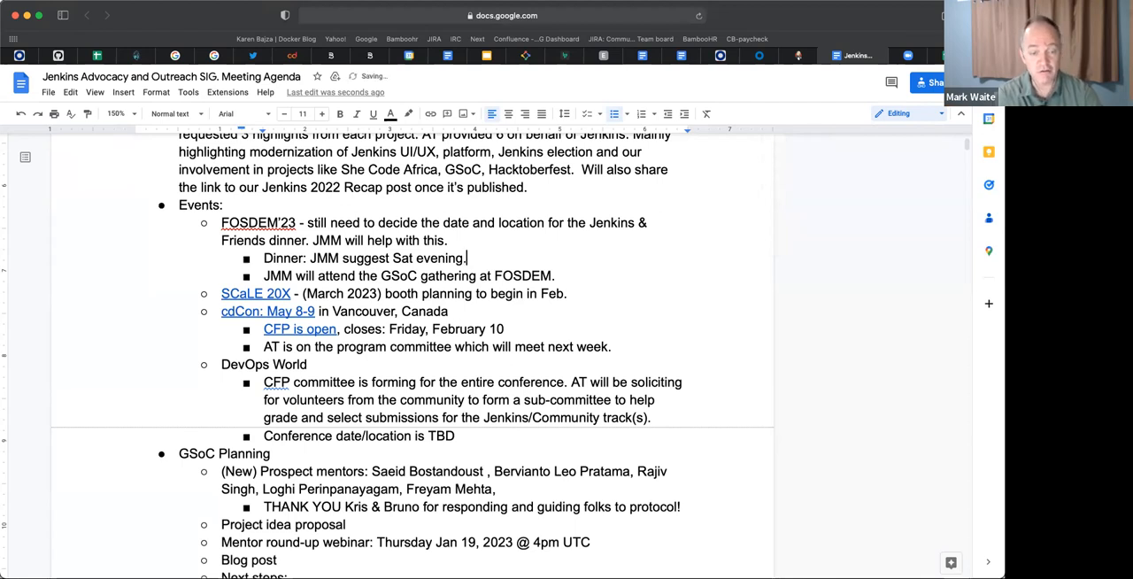
text(J)
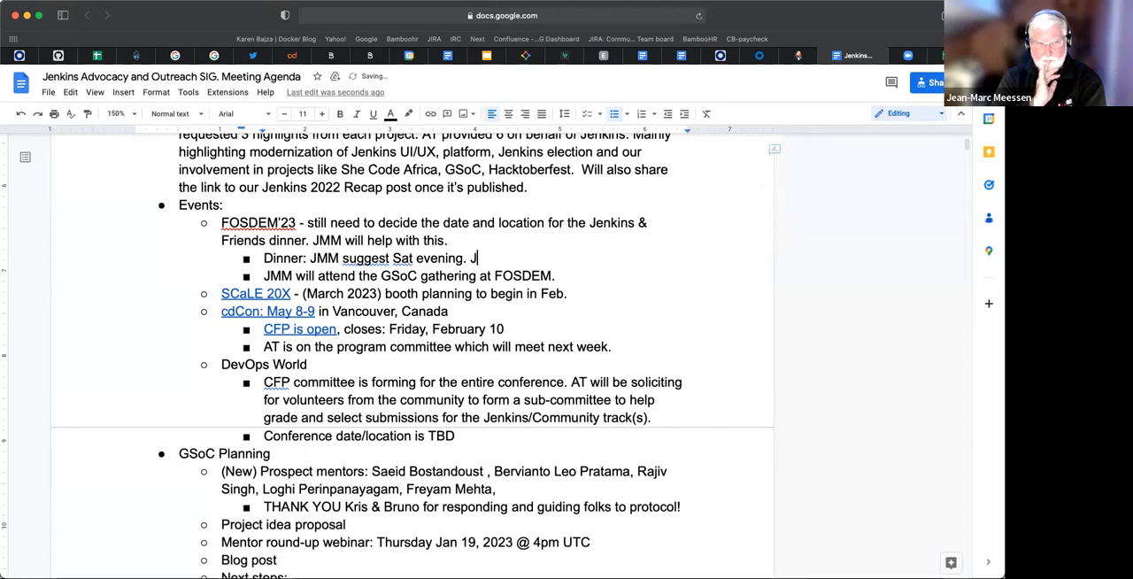
text(MM will co)
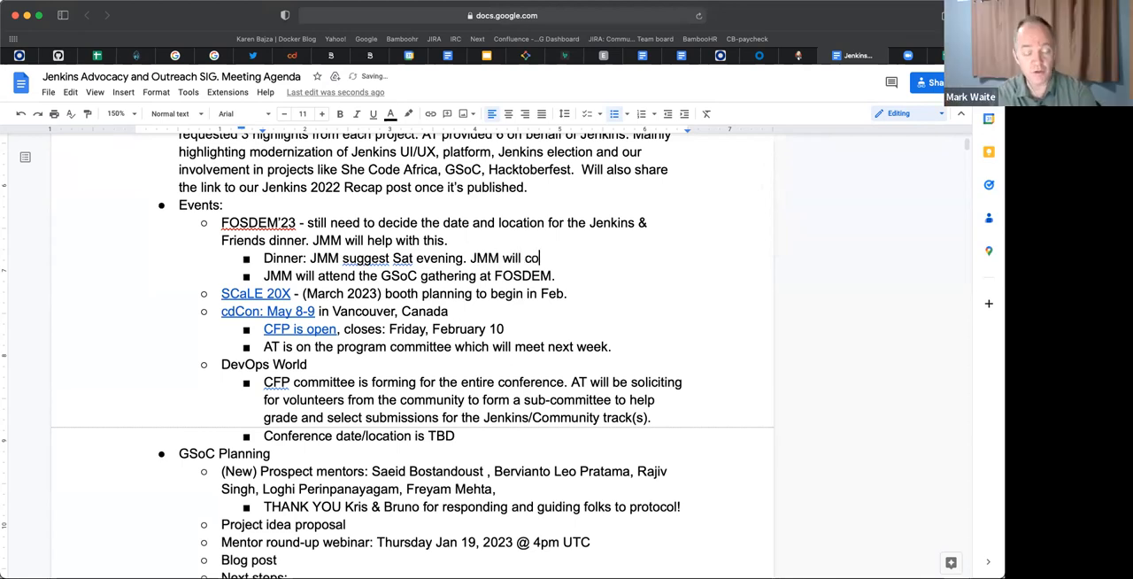
text(ordinate w Damien D)
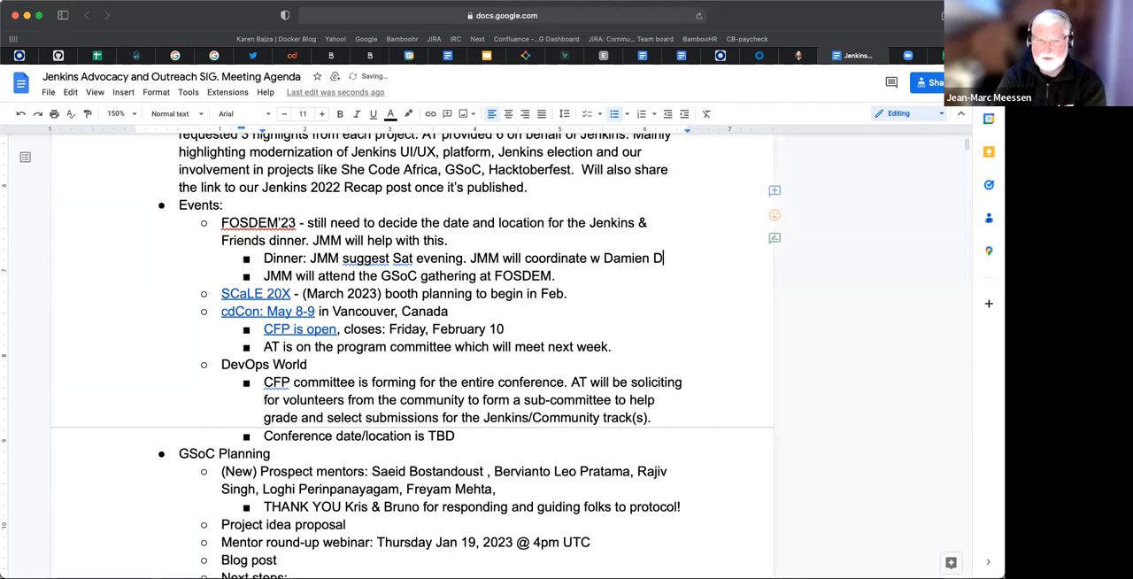
text(upor)
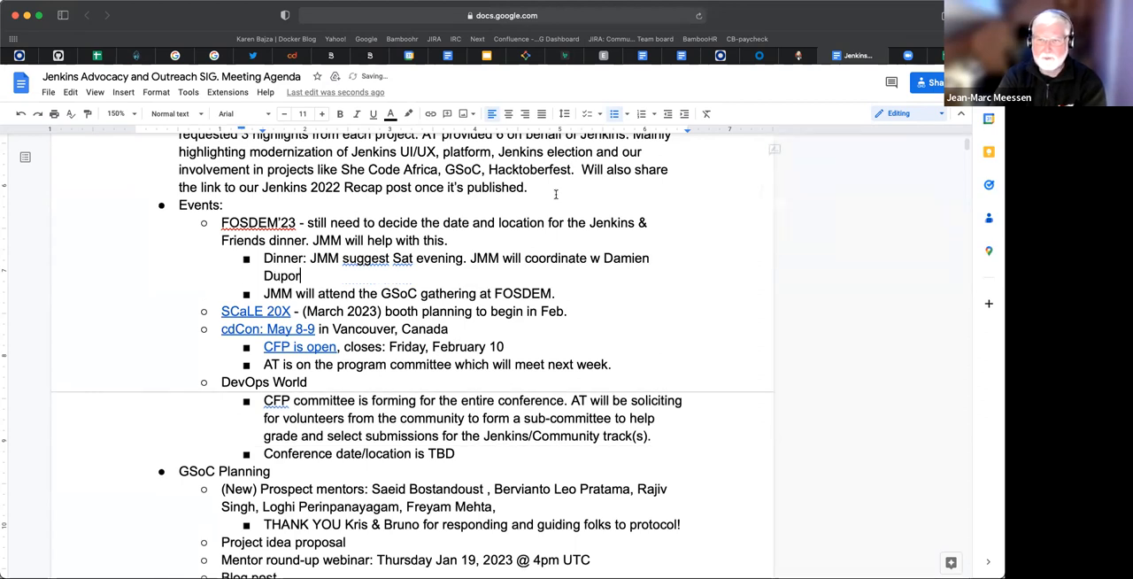
text(tal)
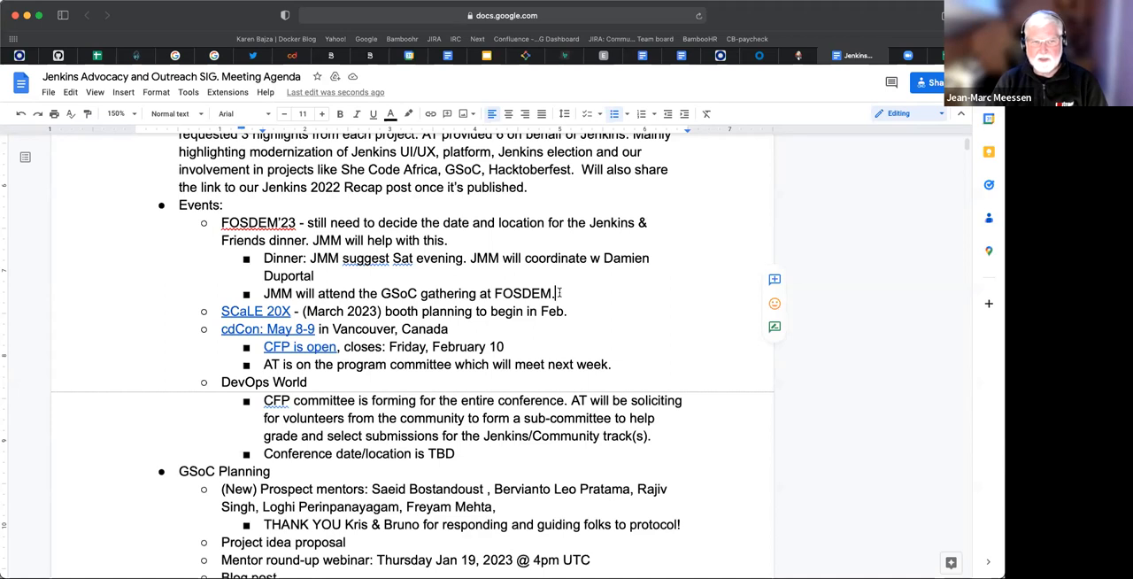
Step: Replace the period after FOSDEM with ': networking and connect w/ Google'
key(Backspace)
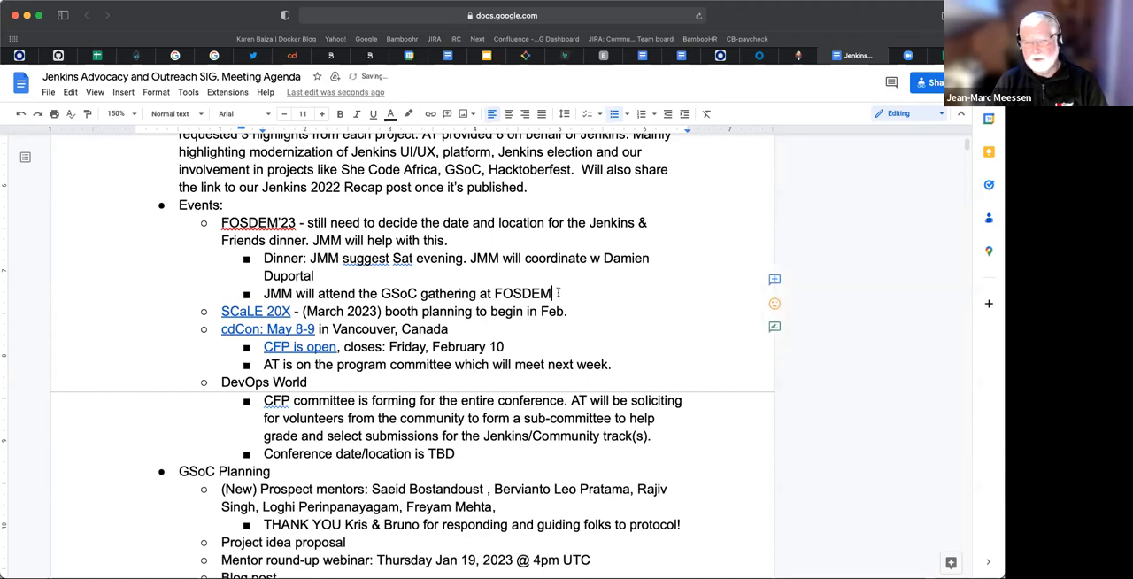
text(: net)
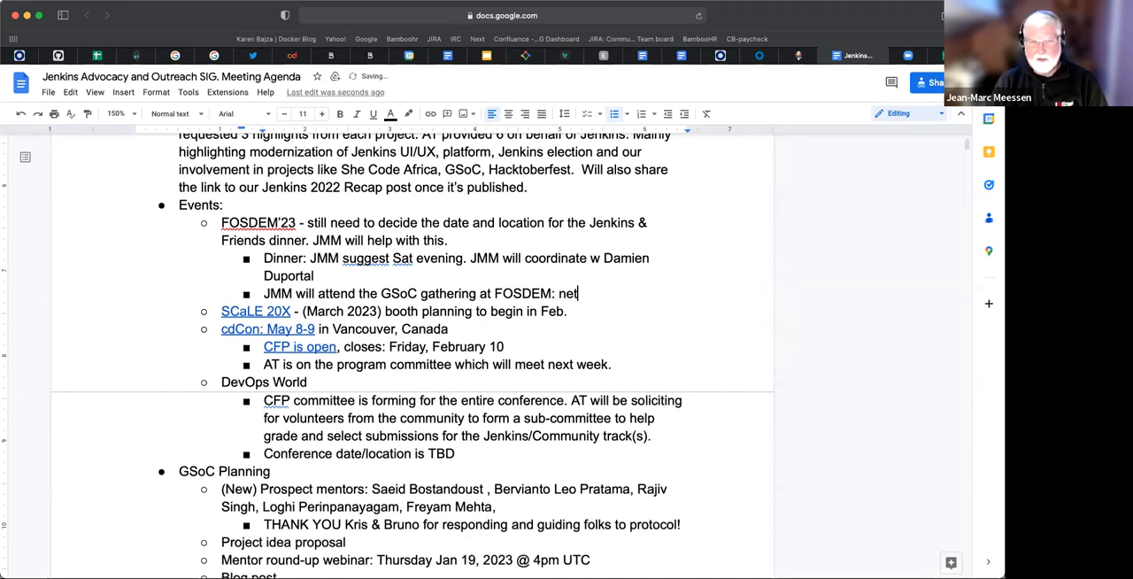
text(working)
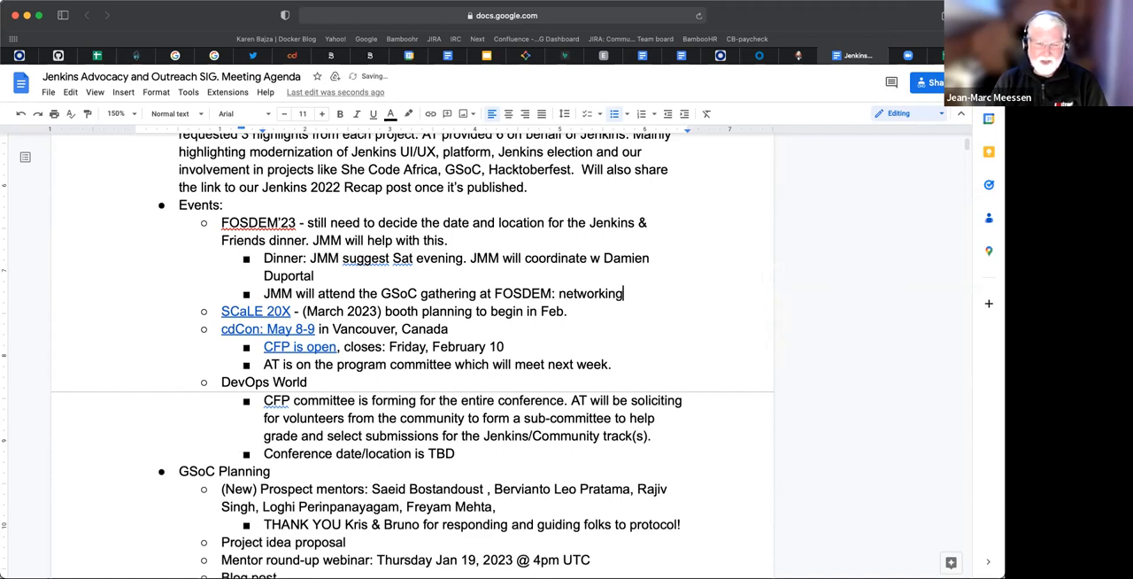
text(and connect w/)
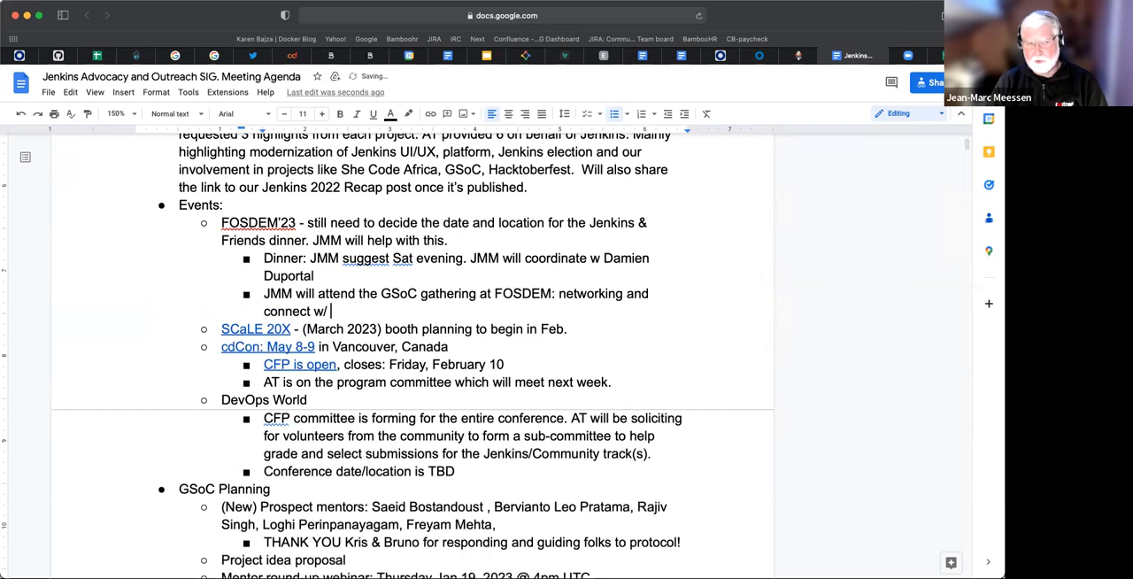
text(Google)
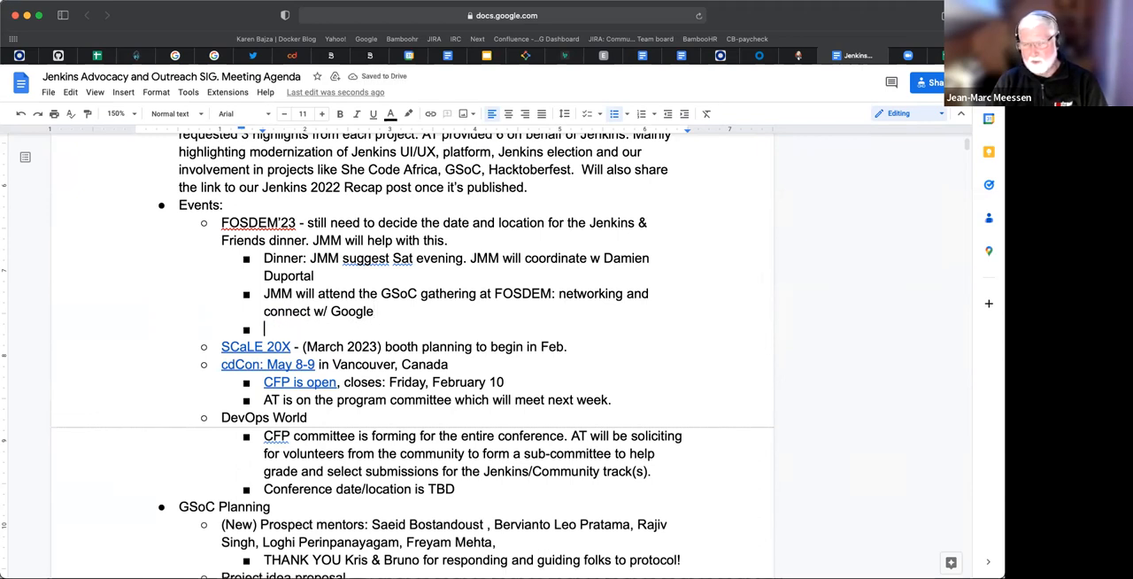
Step: Type 'BoF: GSoC experience, best practices (JMM)' in the new sub-bullet
text(Bo)
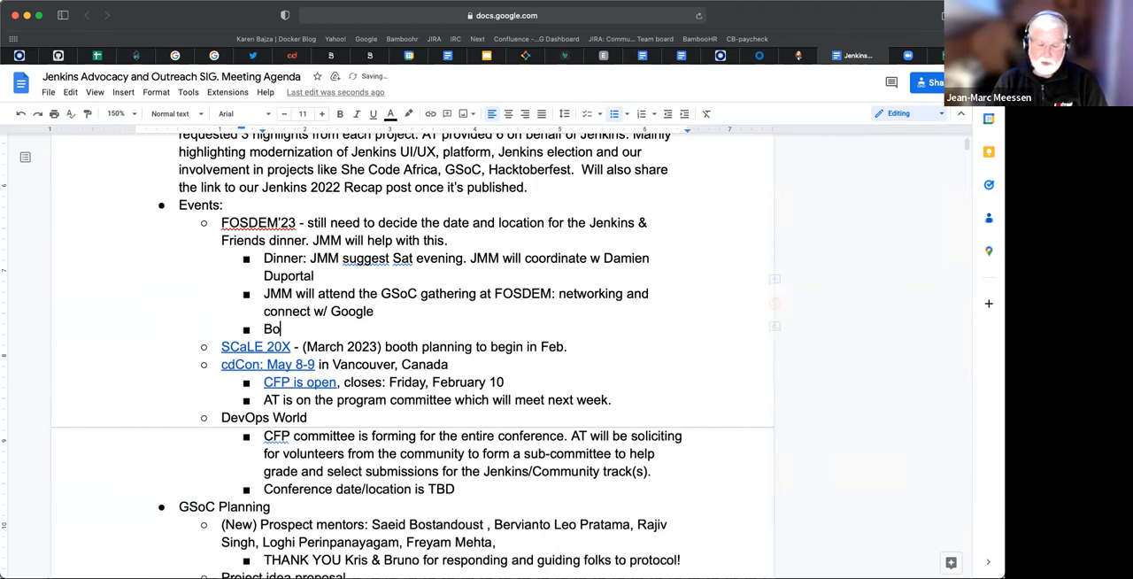
text(F:)
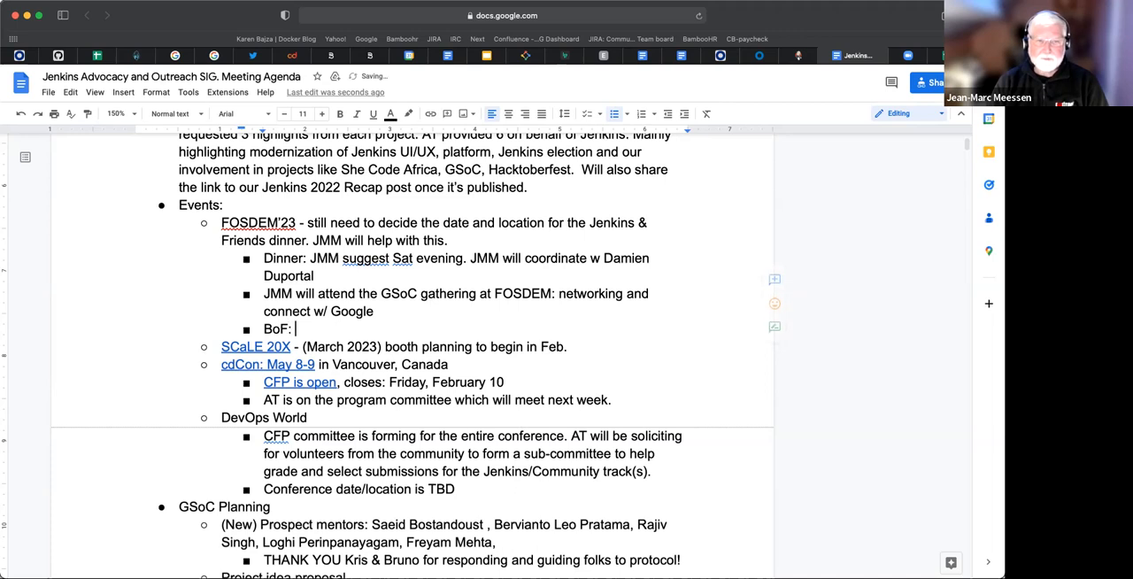
text(GSoC)
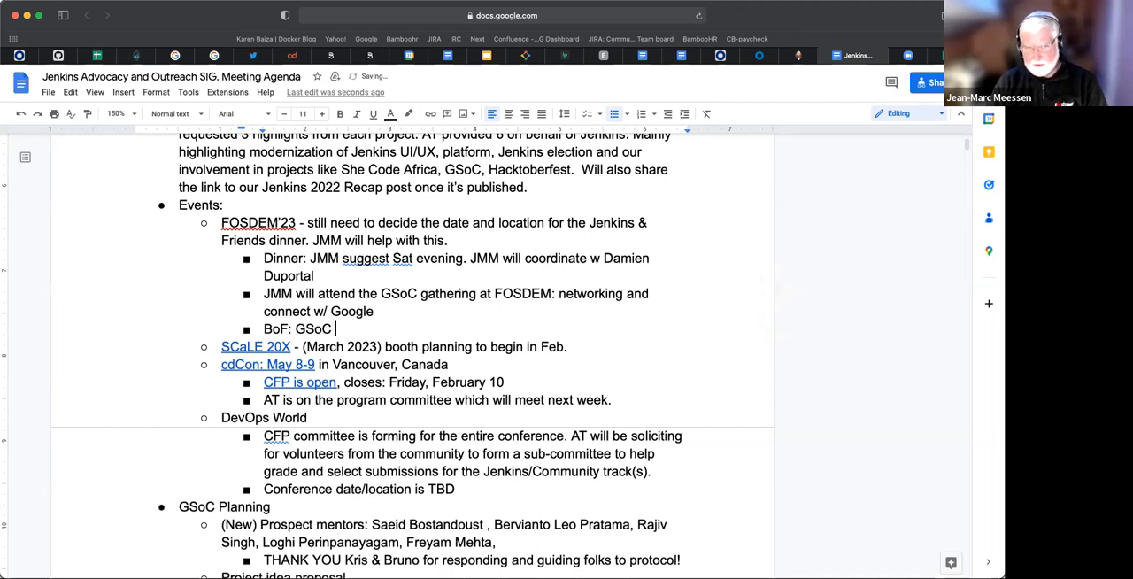
text(experien)
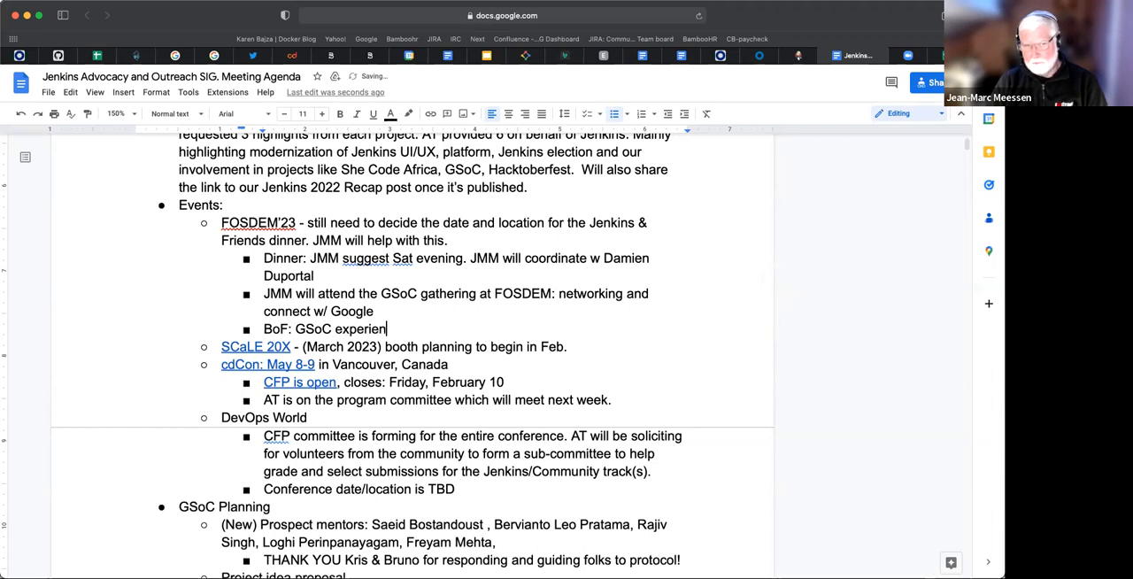
text(ce)
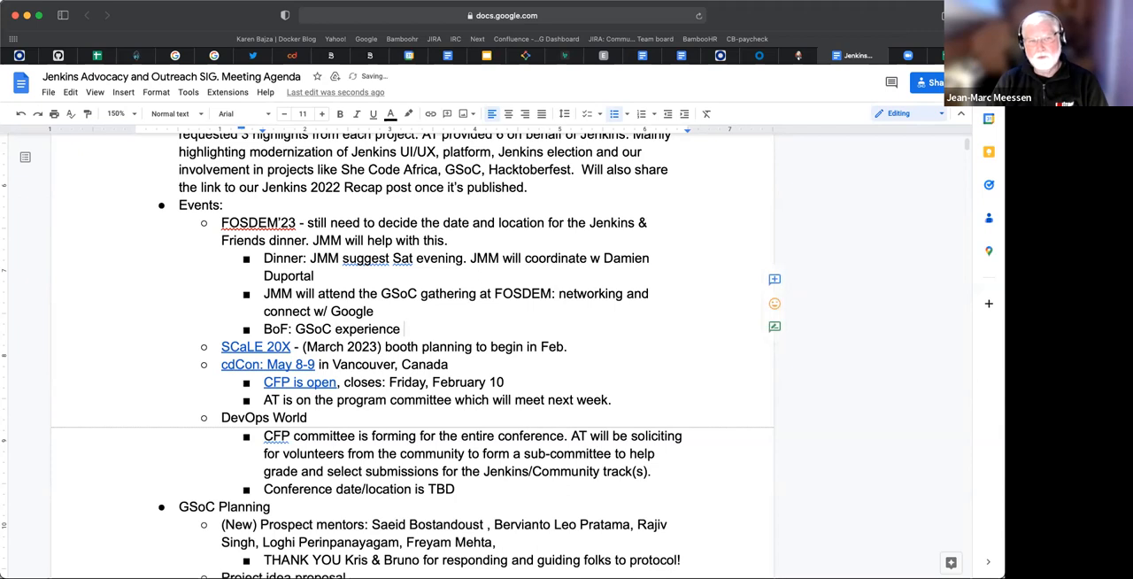
text((JMM))
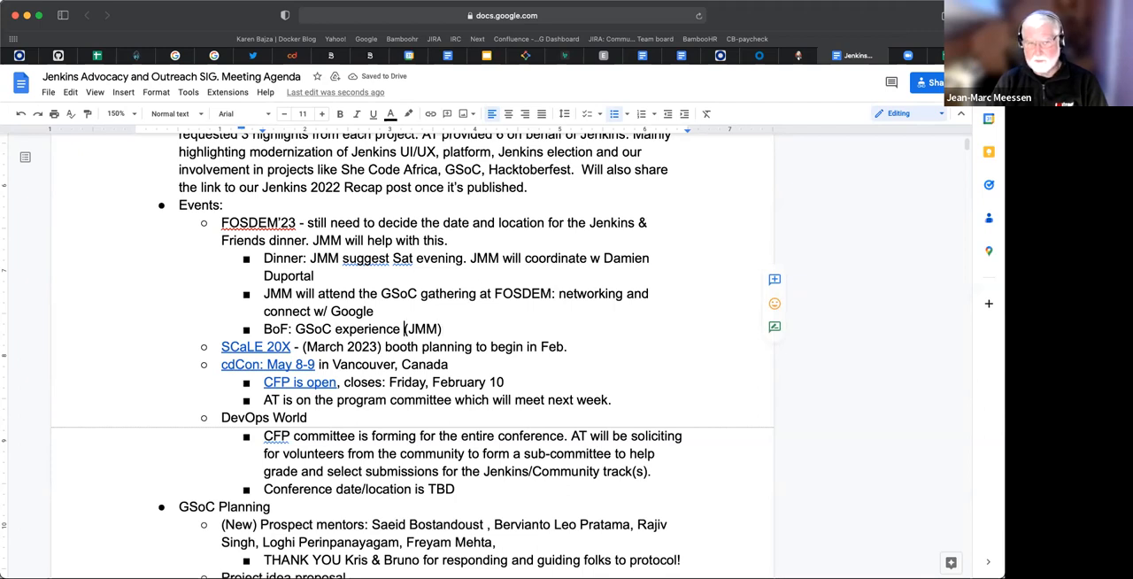
text(,)
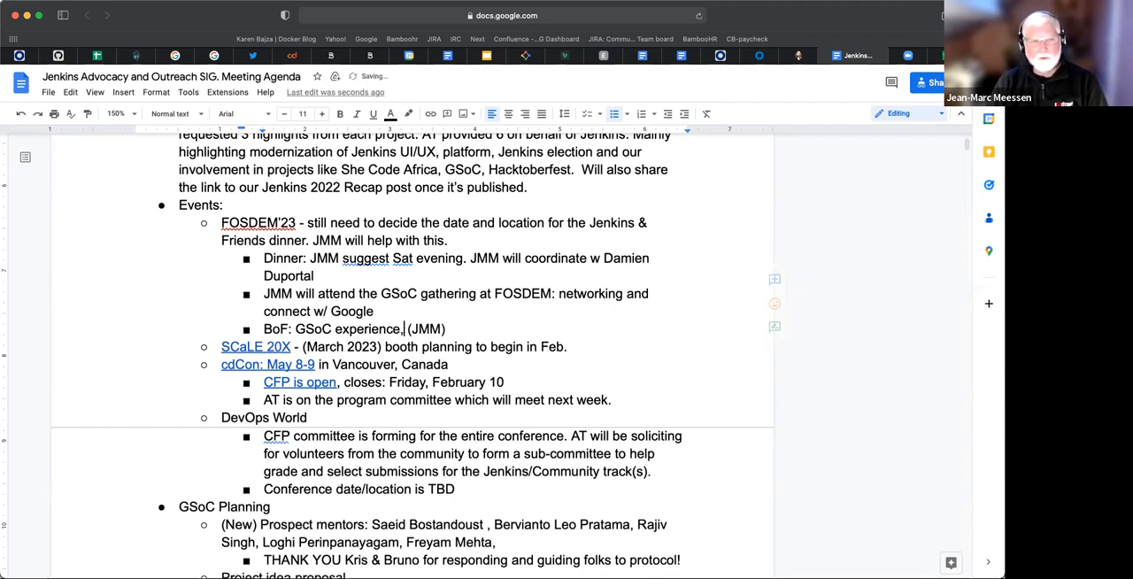
text(best)
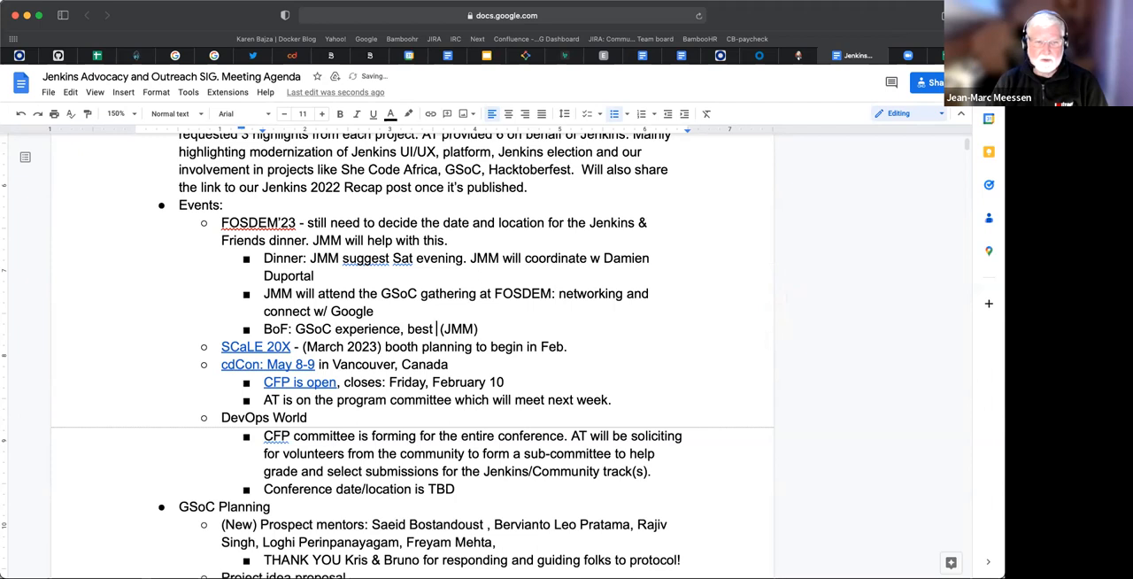
text(practice)
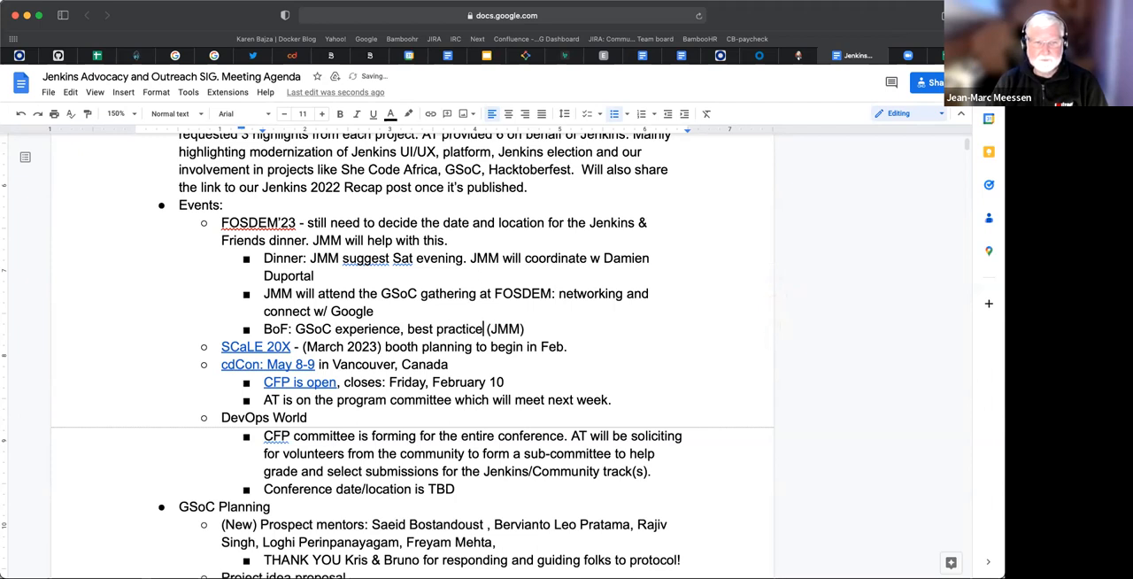
text(s)
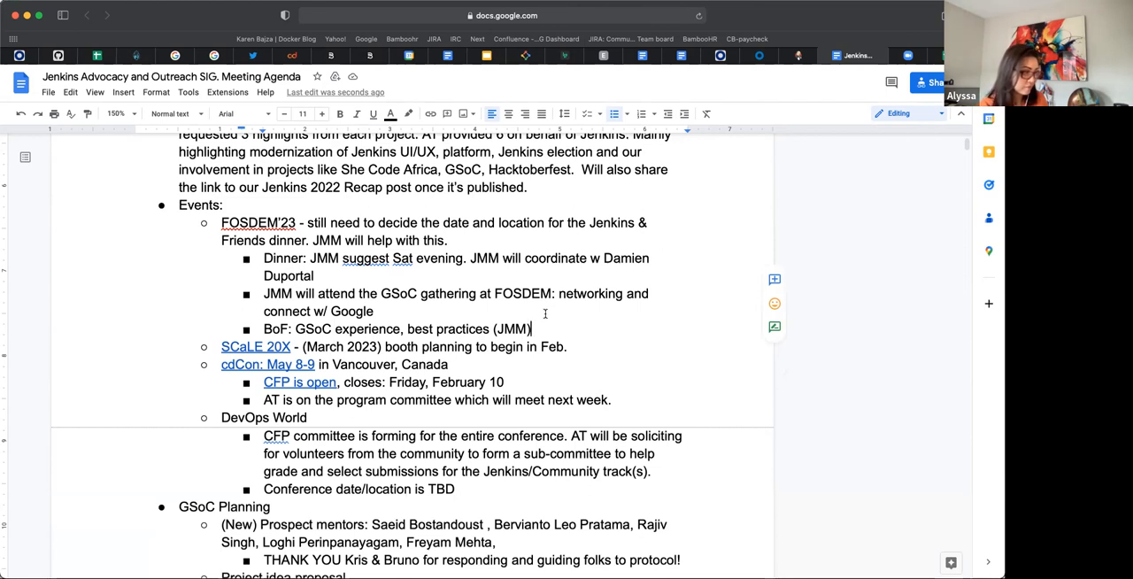
mouse_move(585, 367)
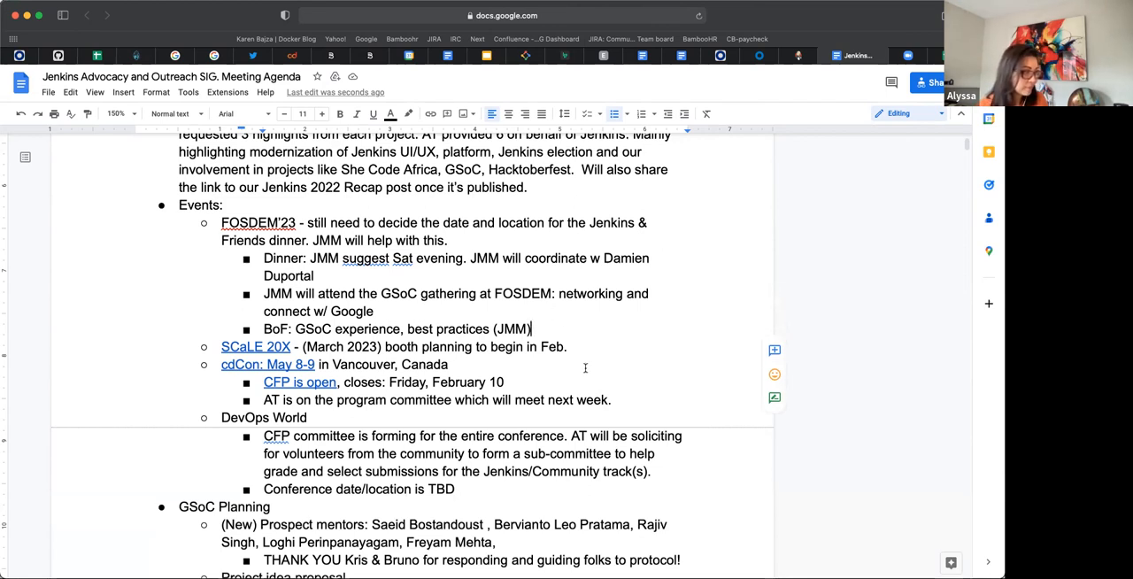
scroll(down, 3)
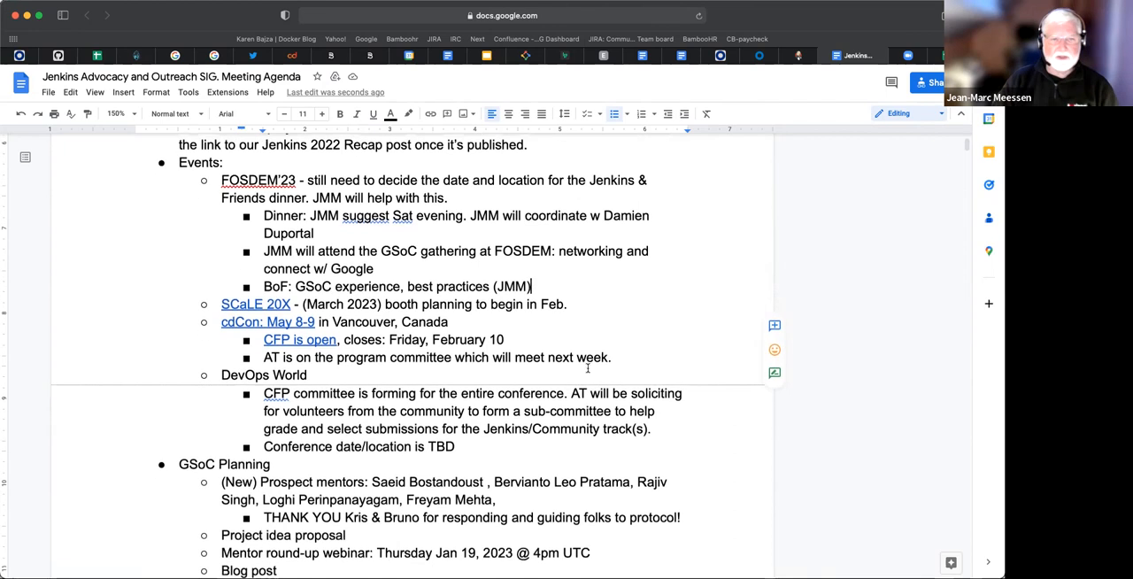
scroll(down, 3)
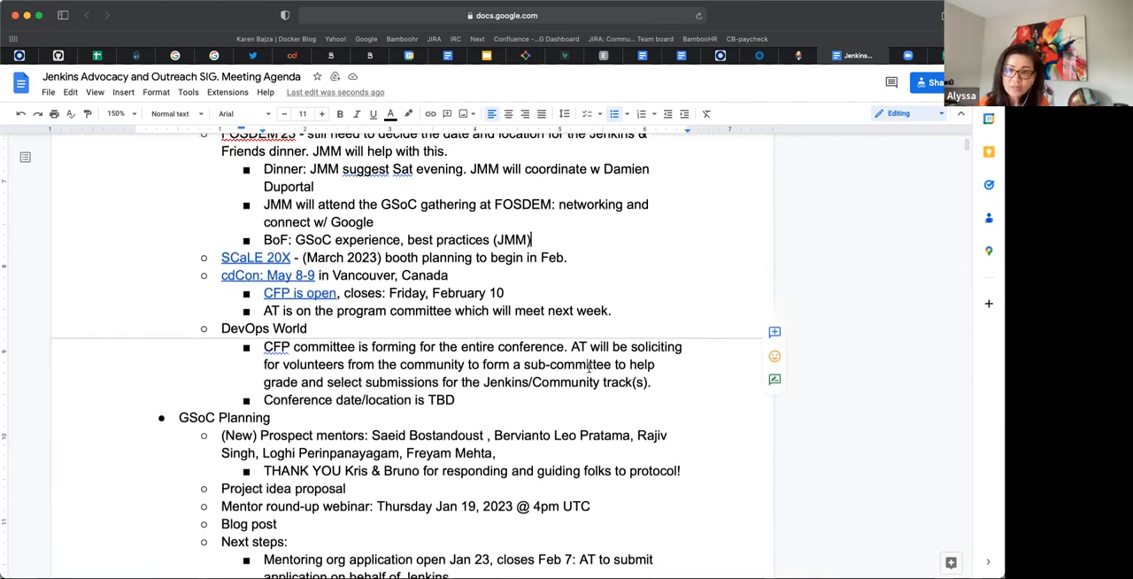
scroll(down, 3)
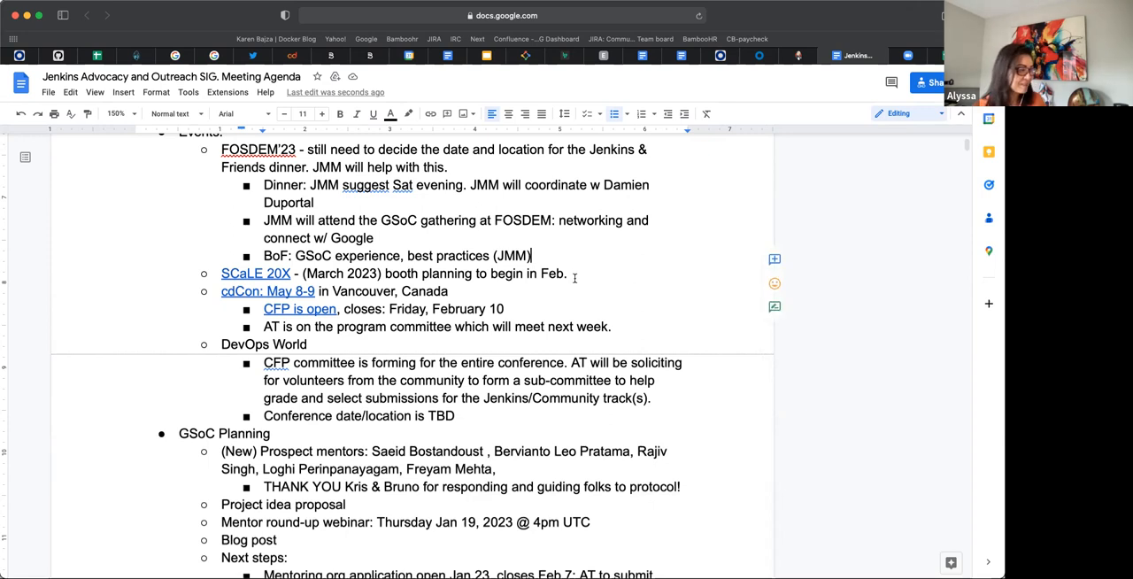
scroll(down, 3)
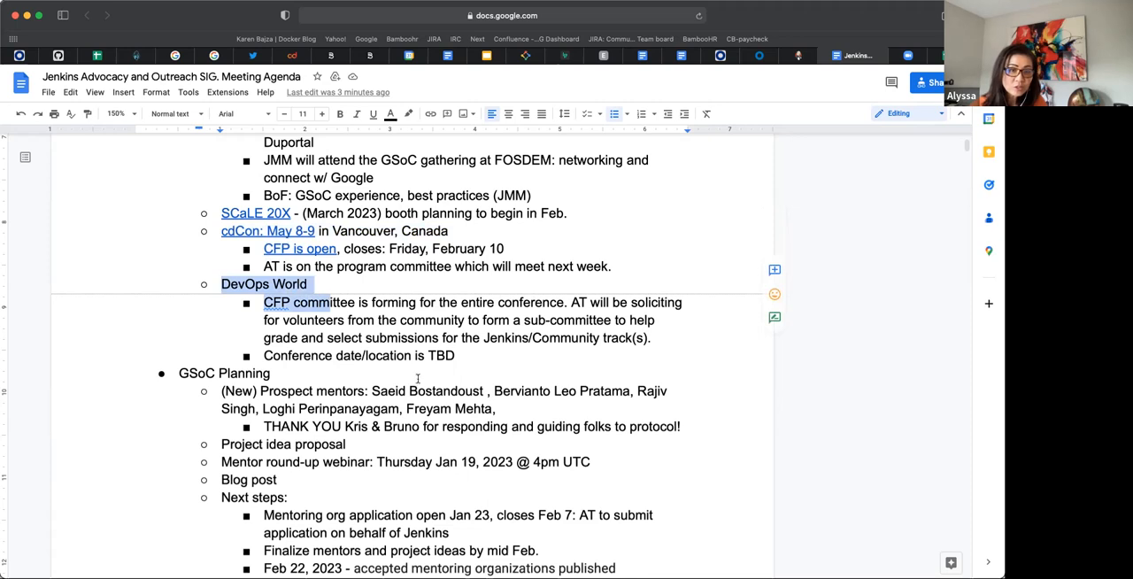
mouse_move(549, 425)
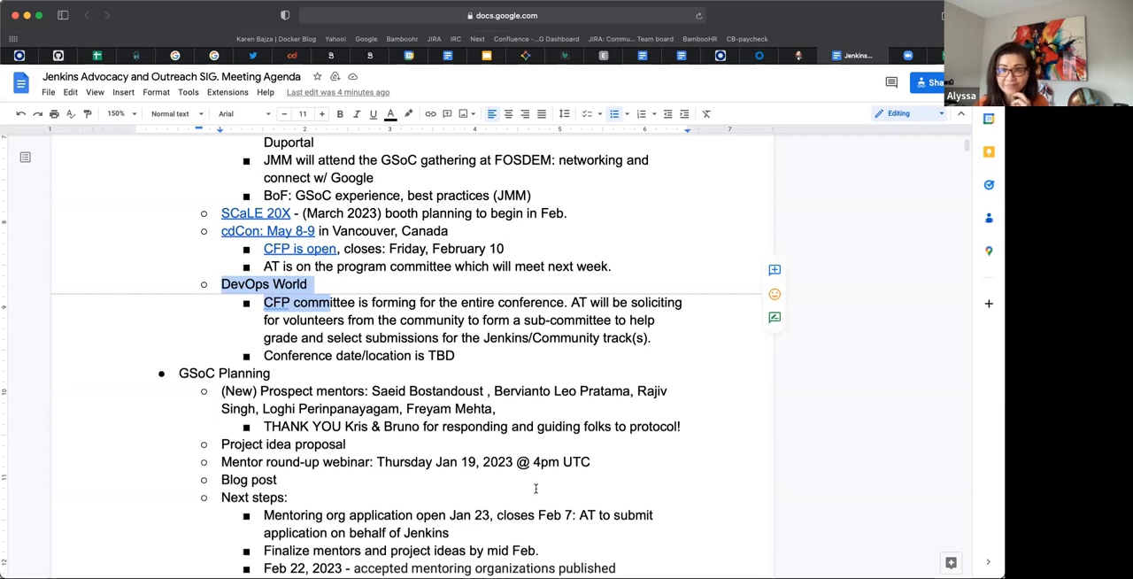
scroll(down, 3)
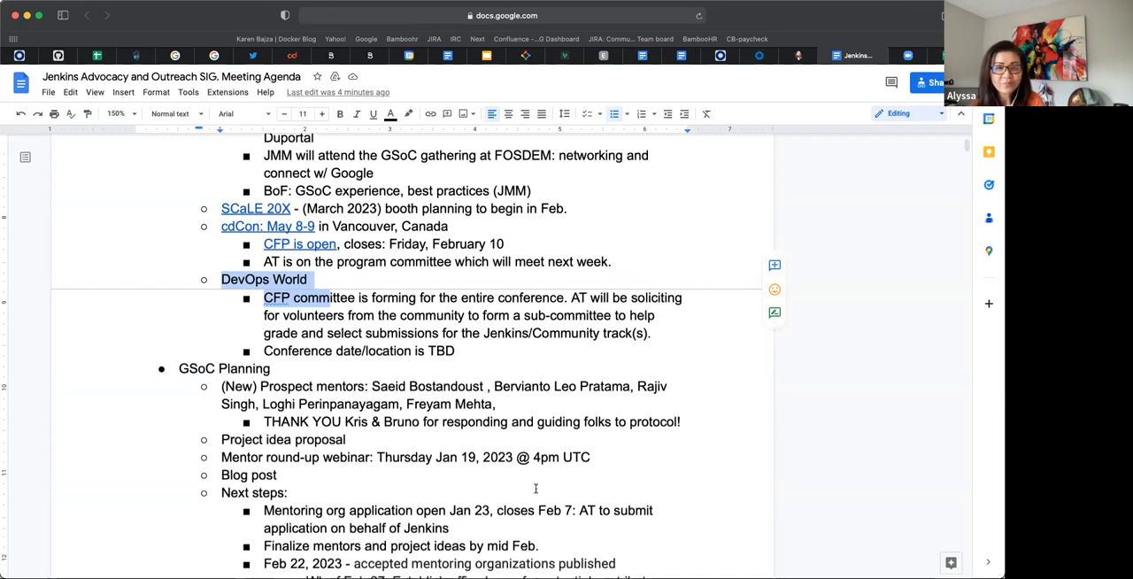
scroll(down, 3)
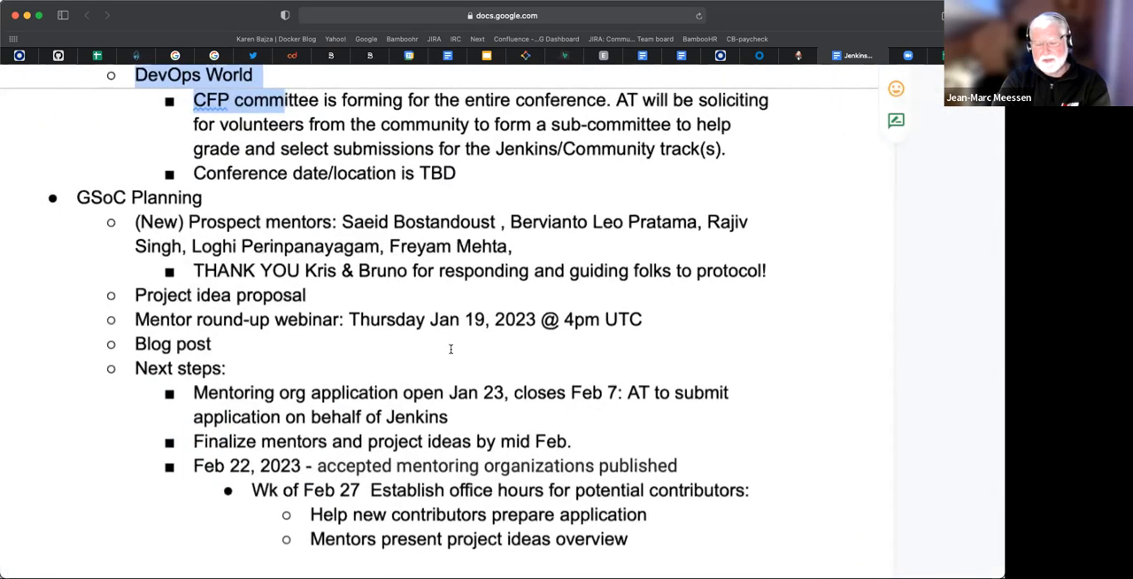
scroll(down, 3)
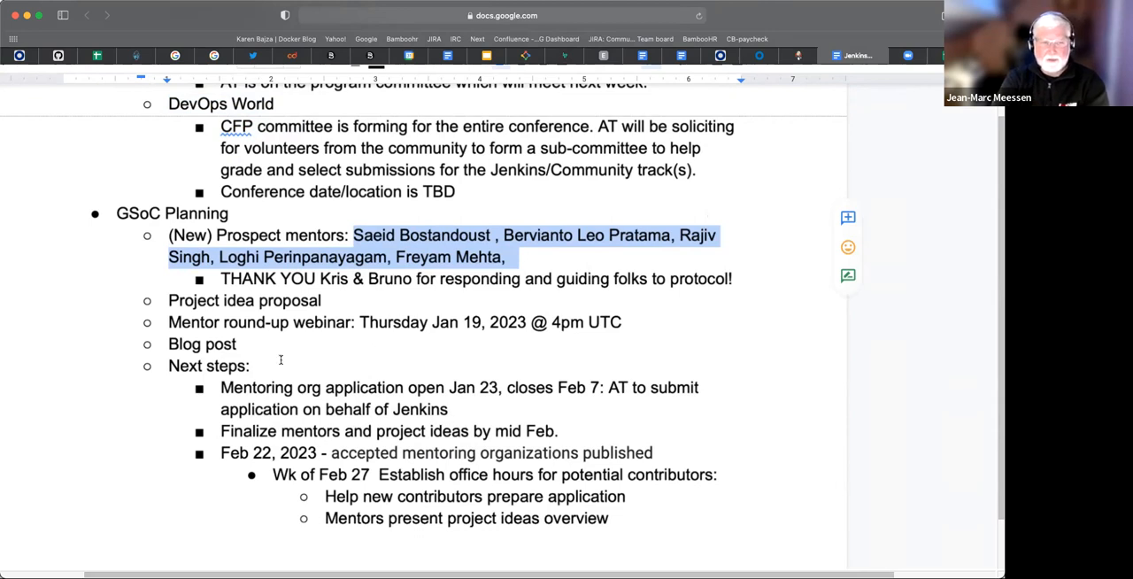
mouse_move(276, 354)
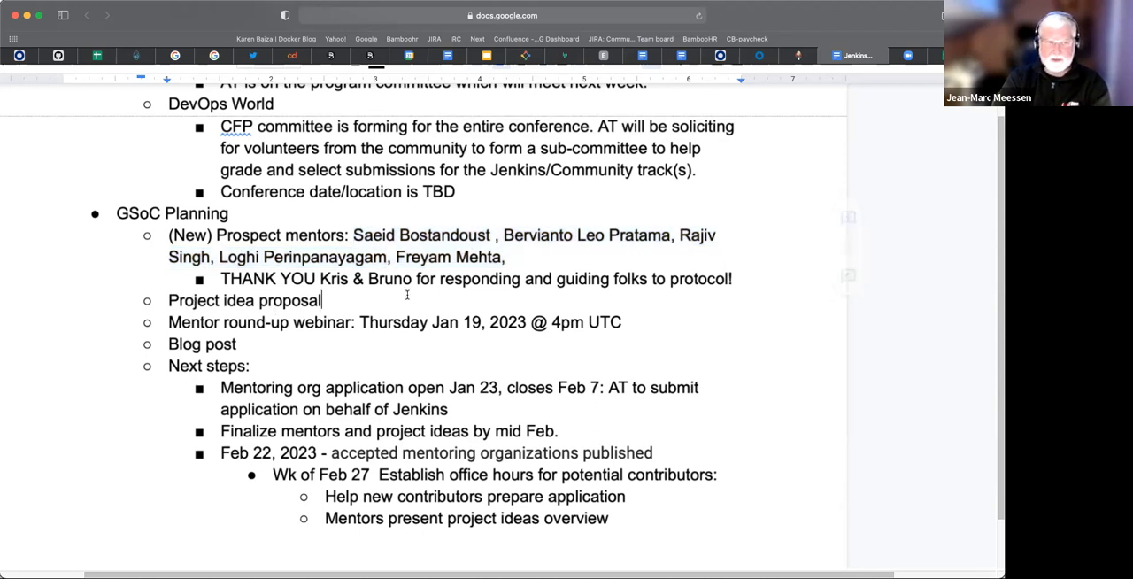
Step: Append ' - still looking for more project ideas' to Project idea proposal
text(-)
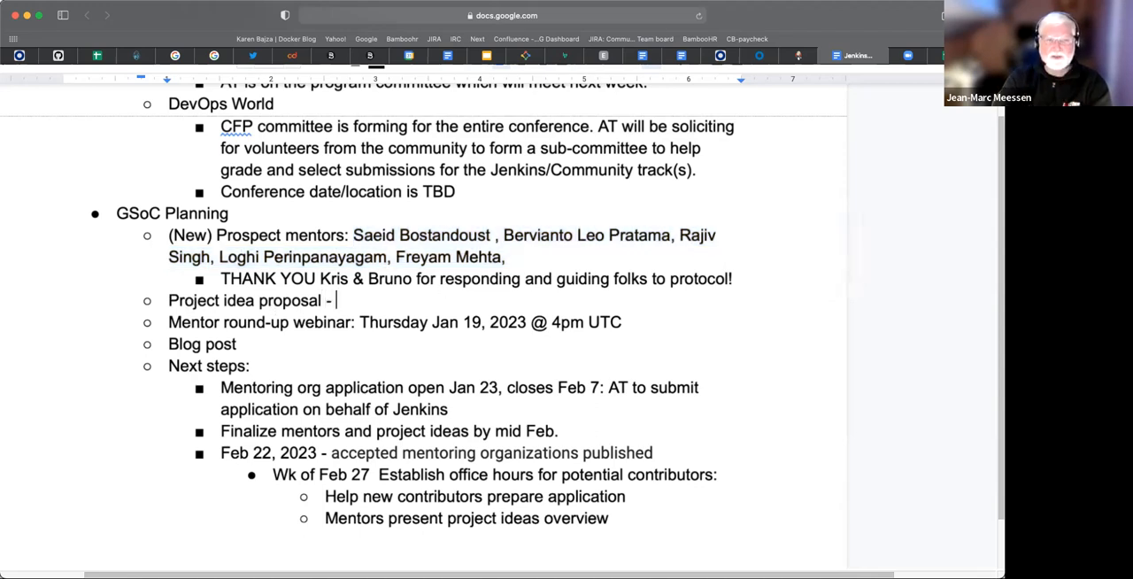
text(still look)
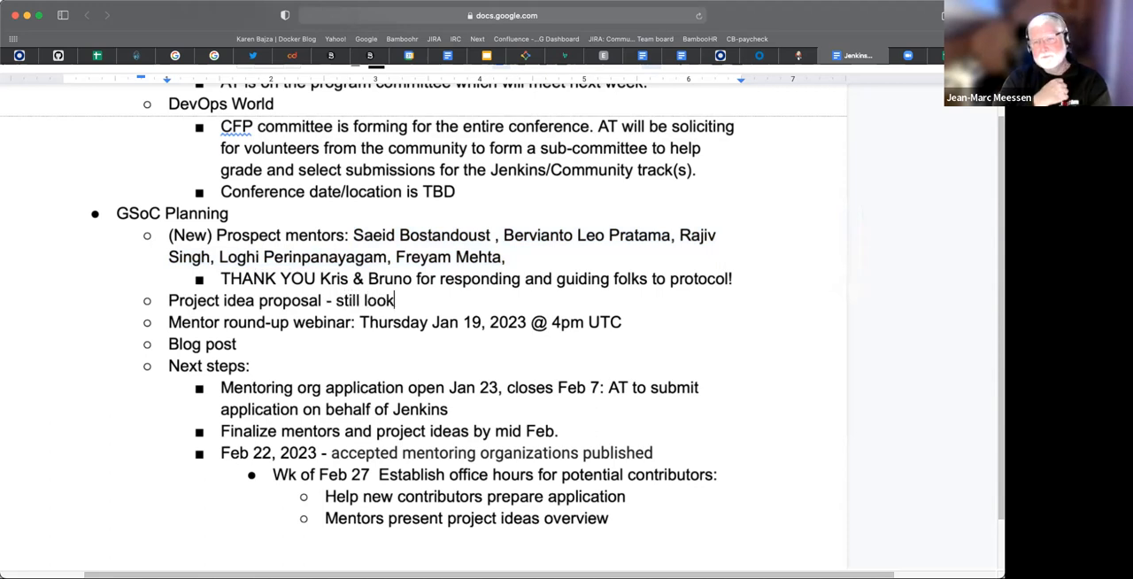
text(ing fo)
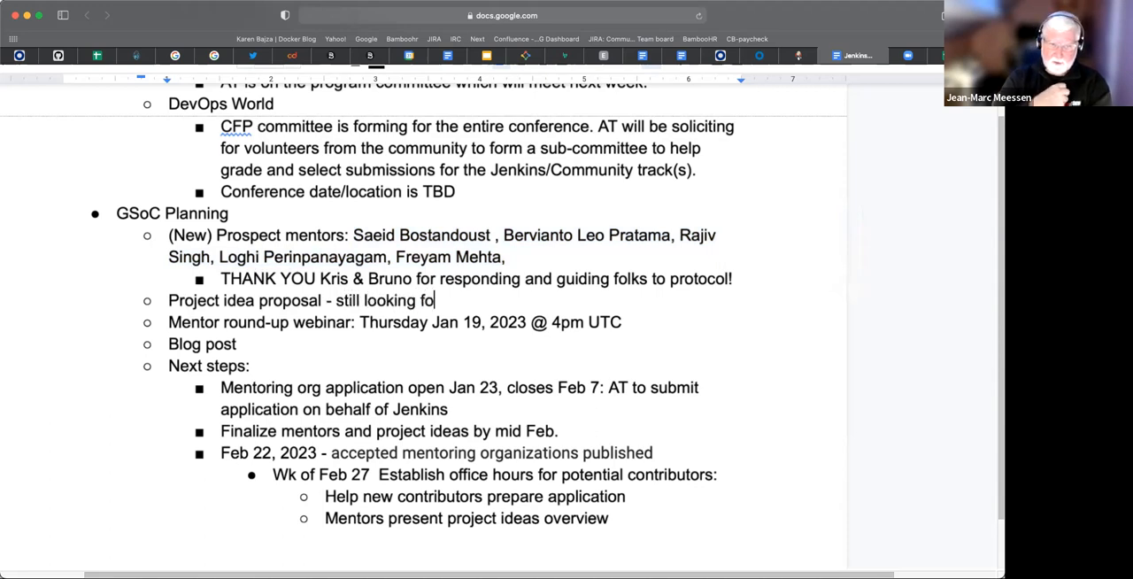
text(r more)
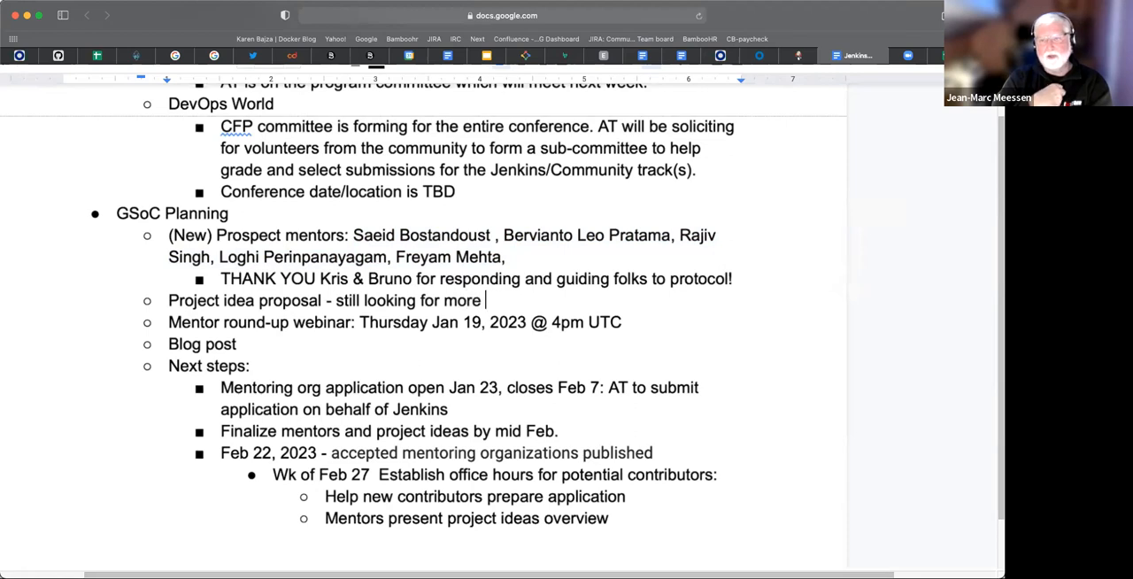
text(p)
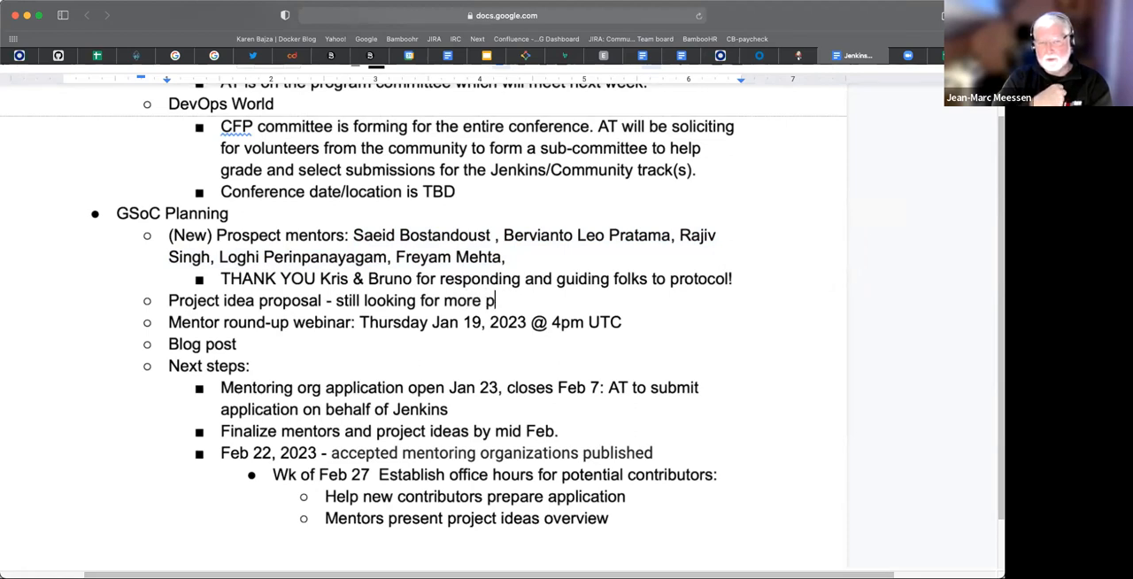
text(roject i)
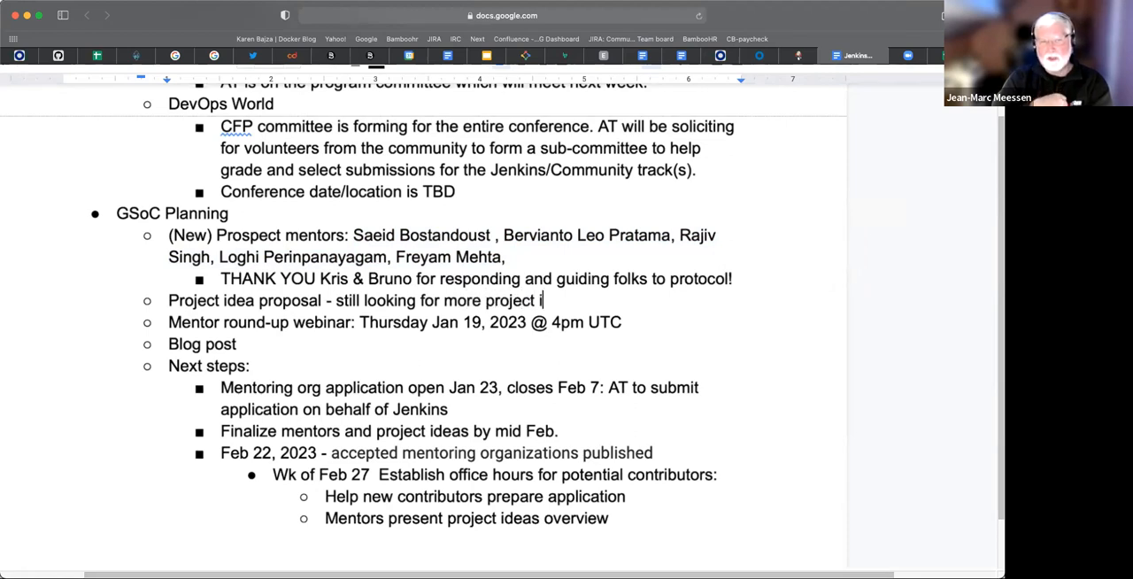
text(deas)
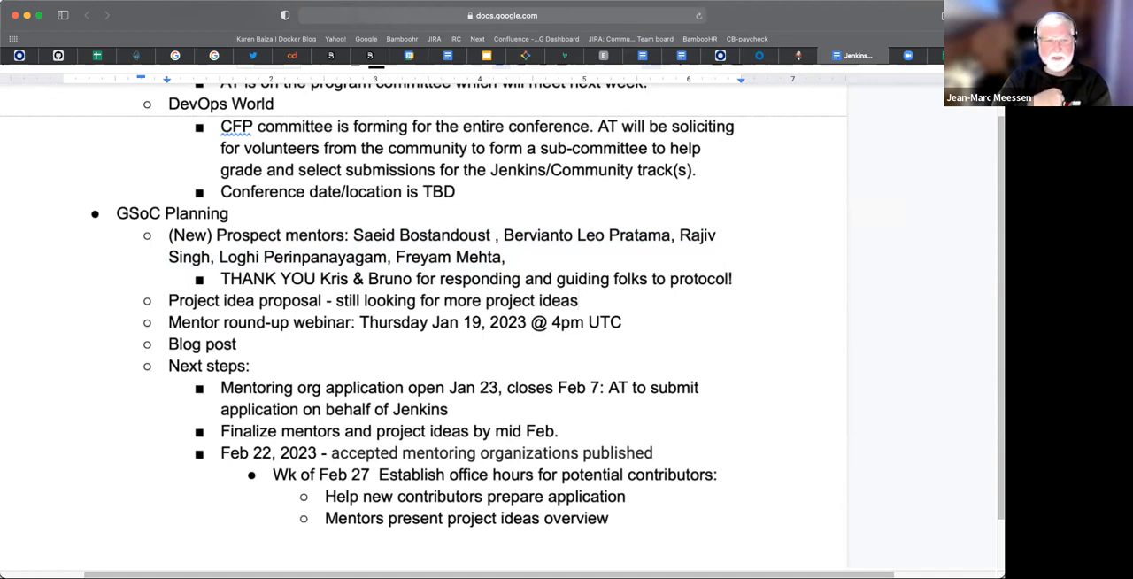
Step: Add 'The more ideas the more options students has' after it
text(The)
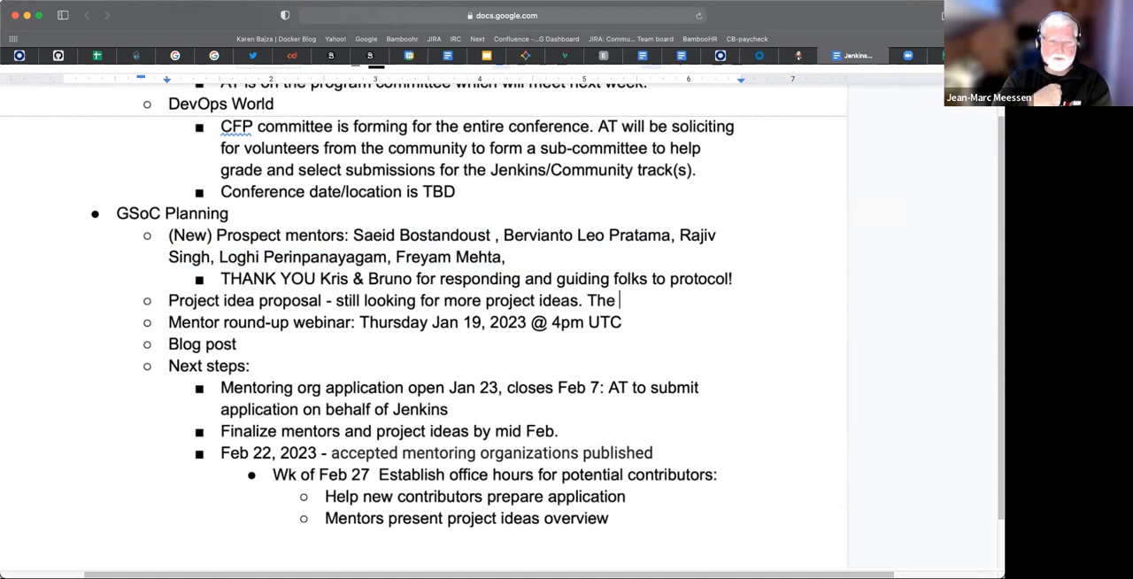
text(more)
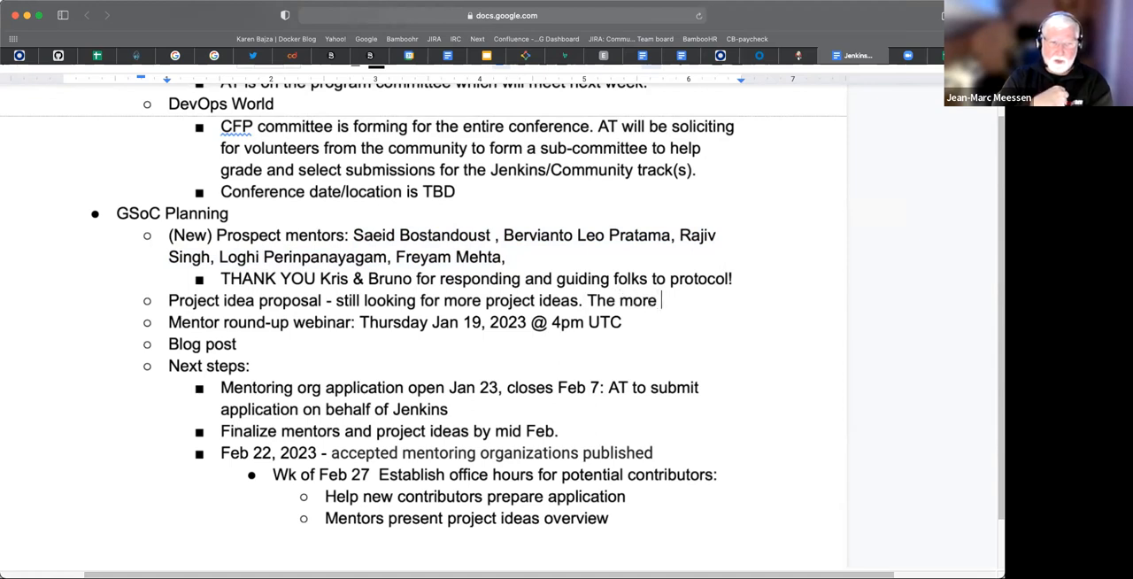
text(ideas the mo)
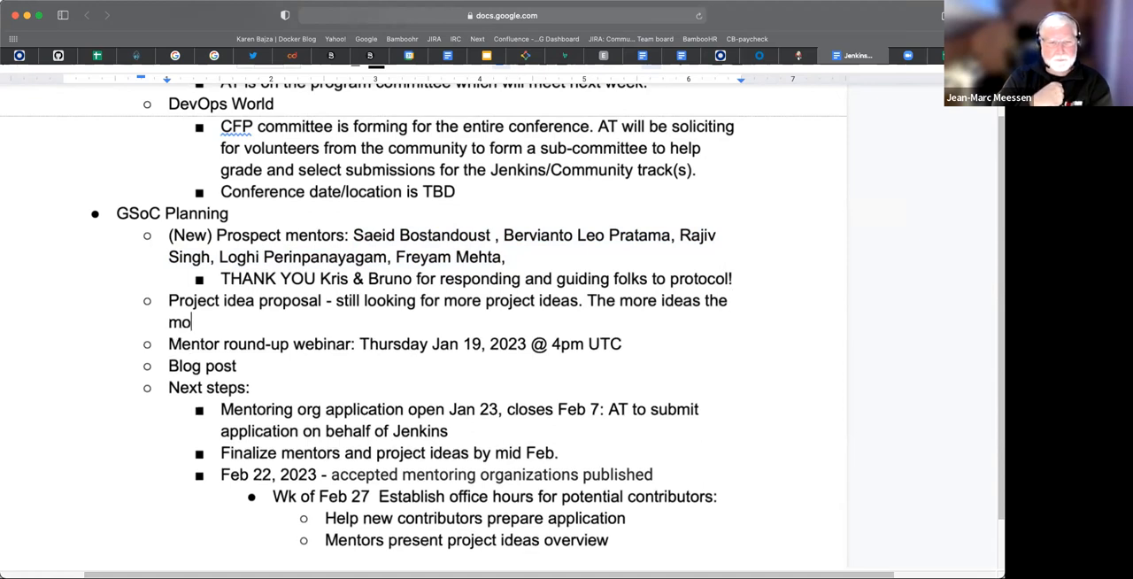
text(re options)
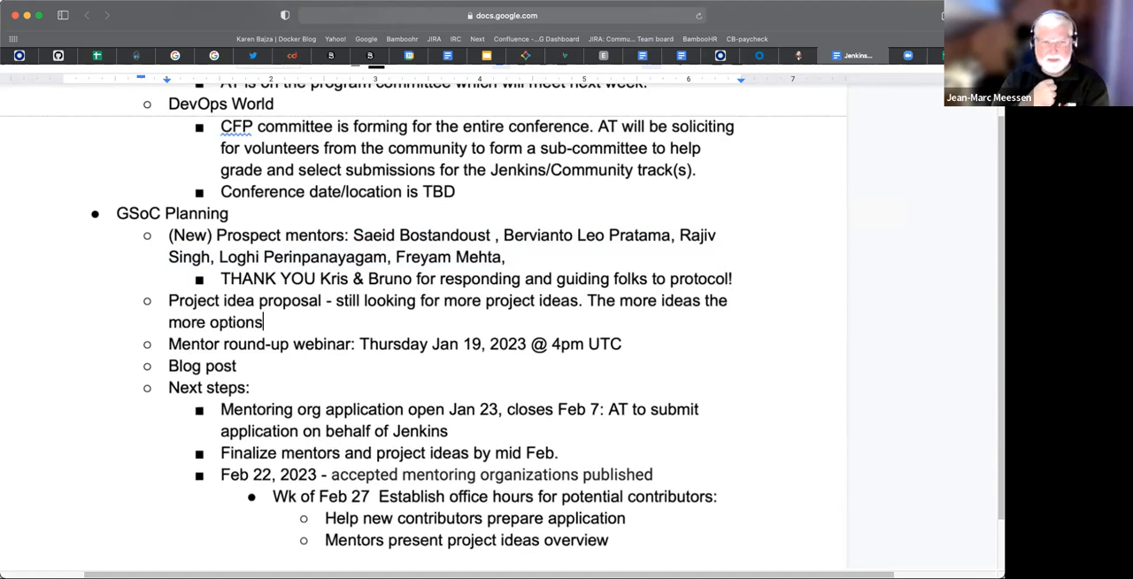
text(stude)
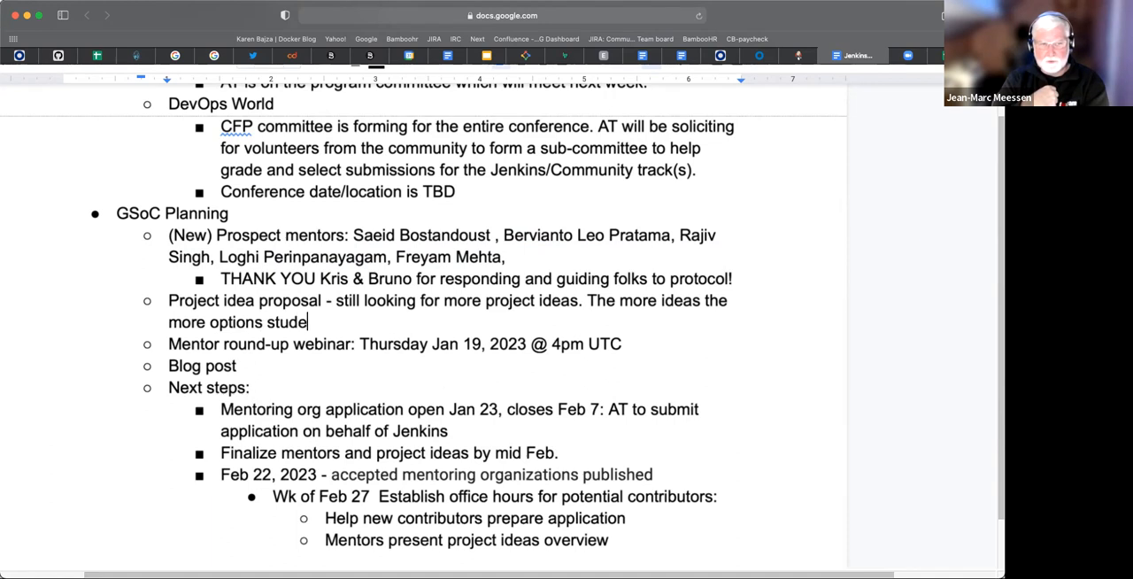
text(nts has)
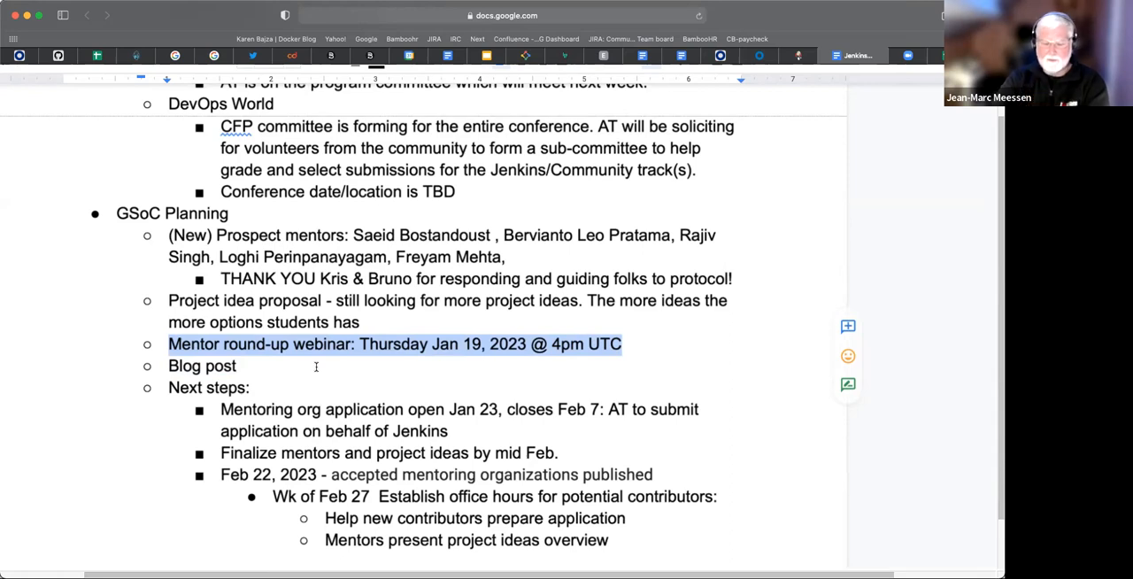
Step: Append ': Where we stand atm w/ Jenkins in GSoC' after 'Blog post'
click(316, 367)
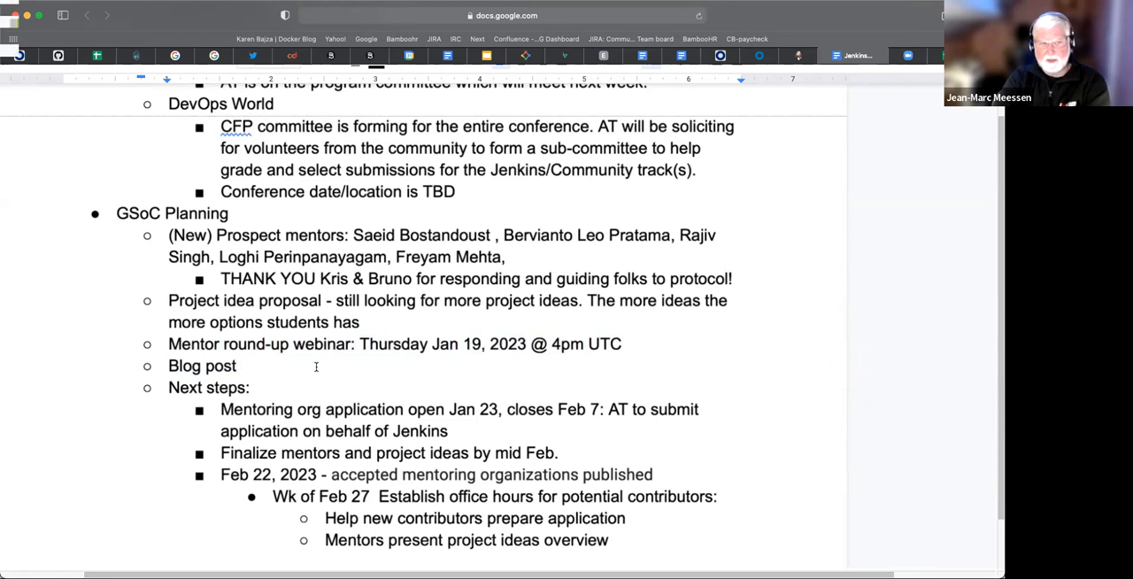
text(: Where we s)
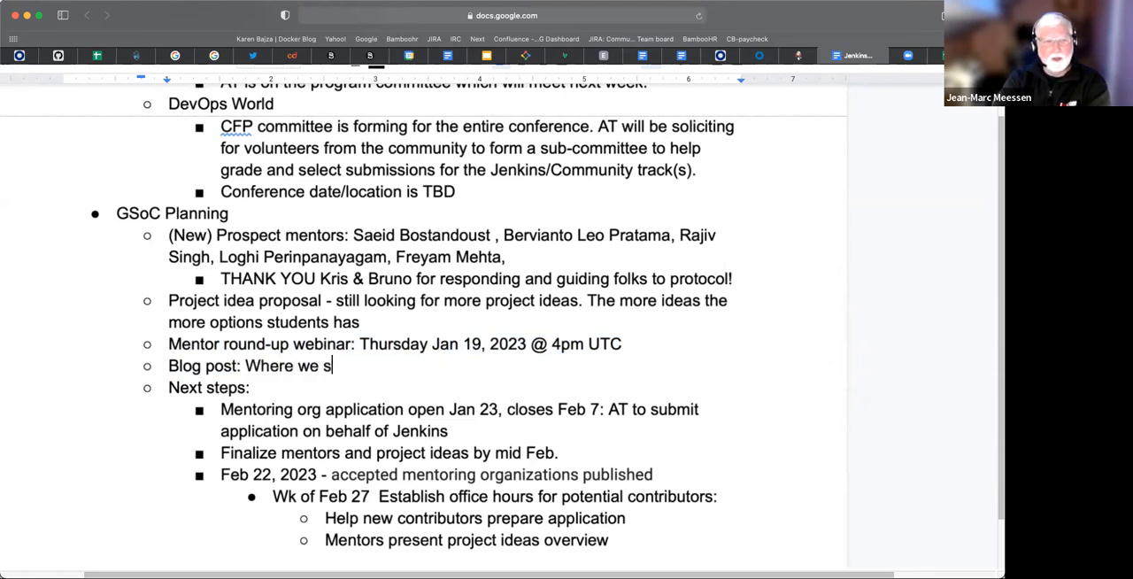
text(tand)
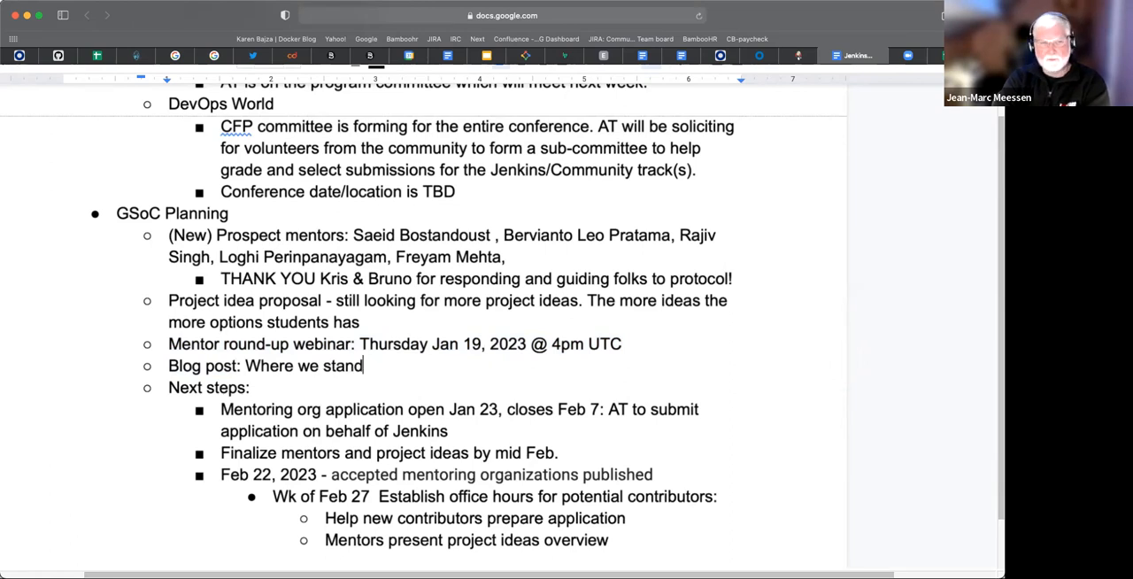
text(atm w/)
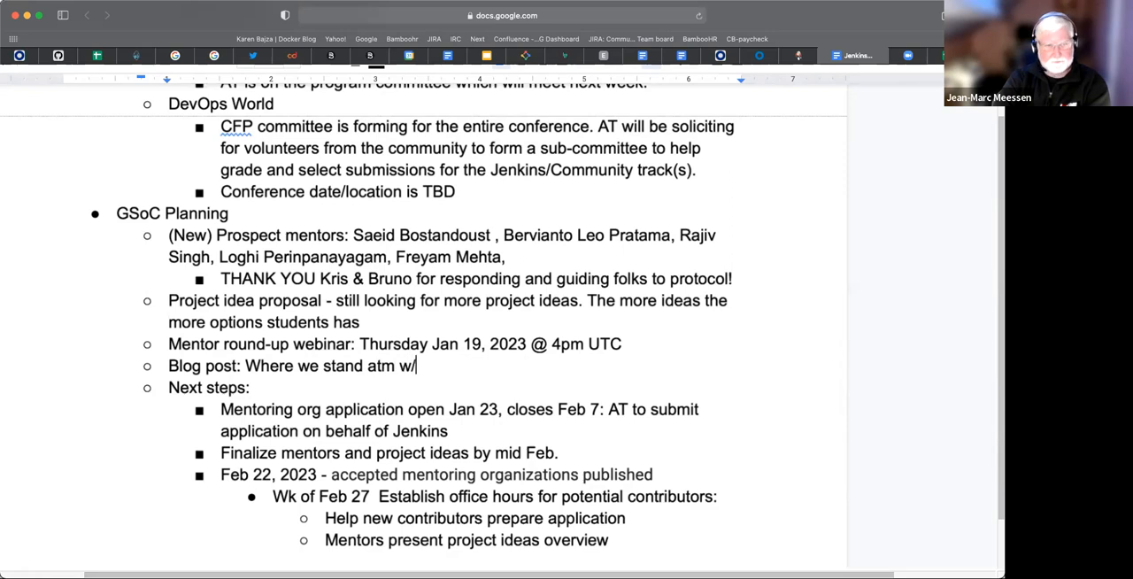
text(G)
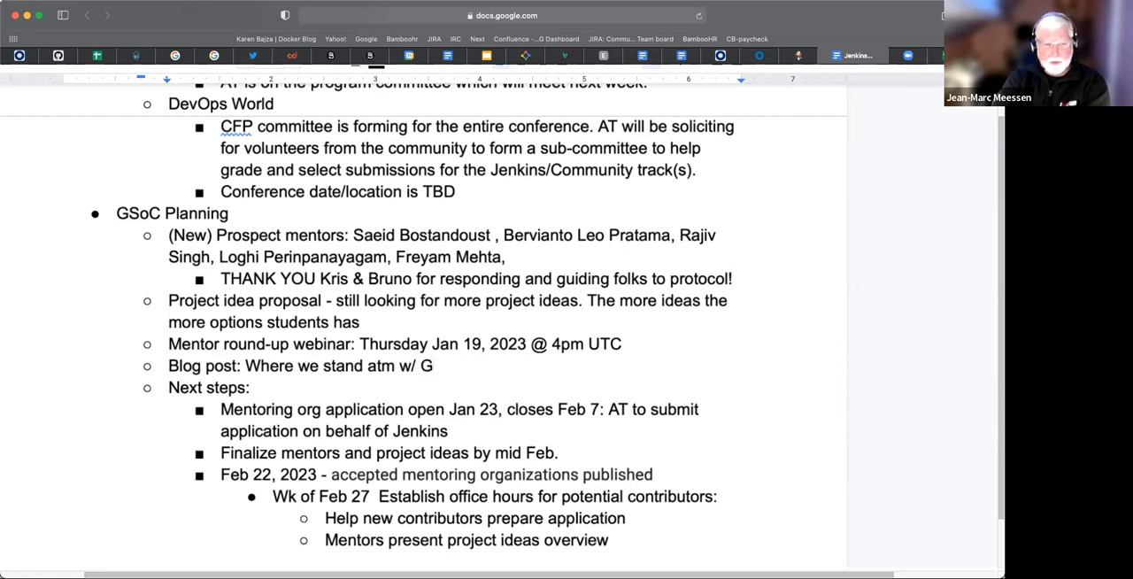
text(enkins in)
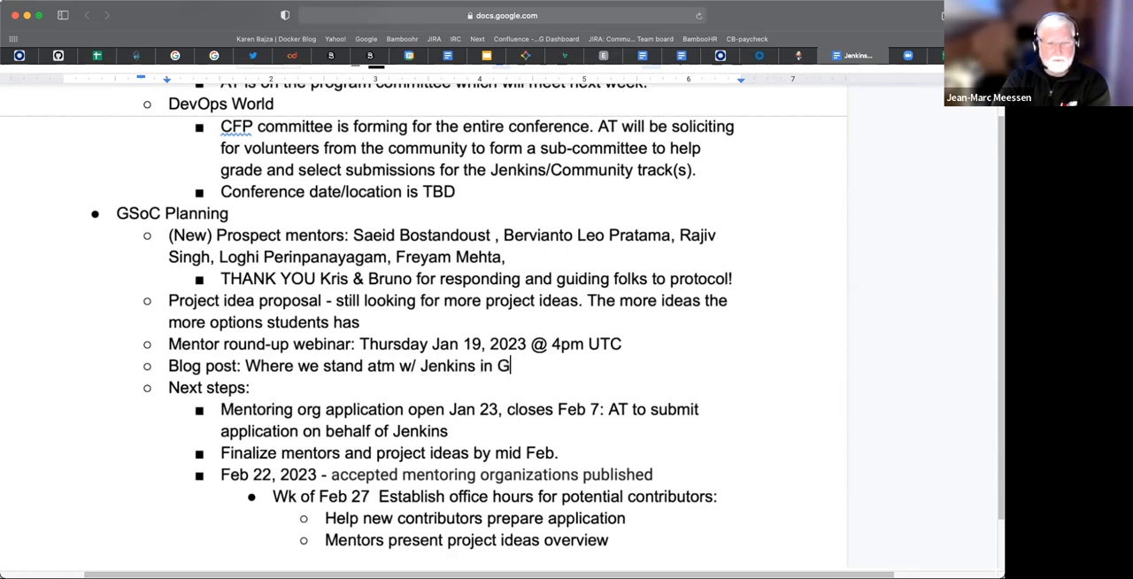
text(SoC)
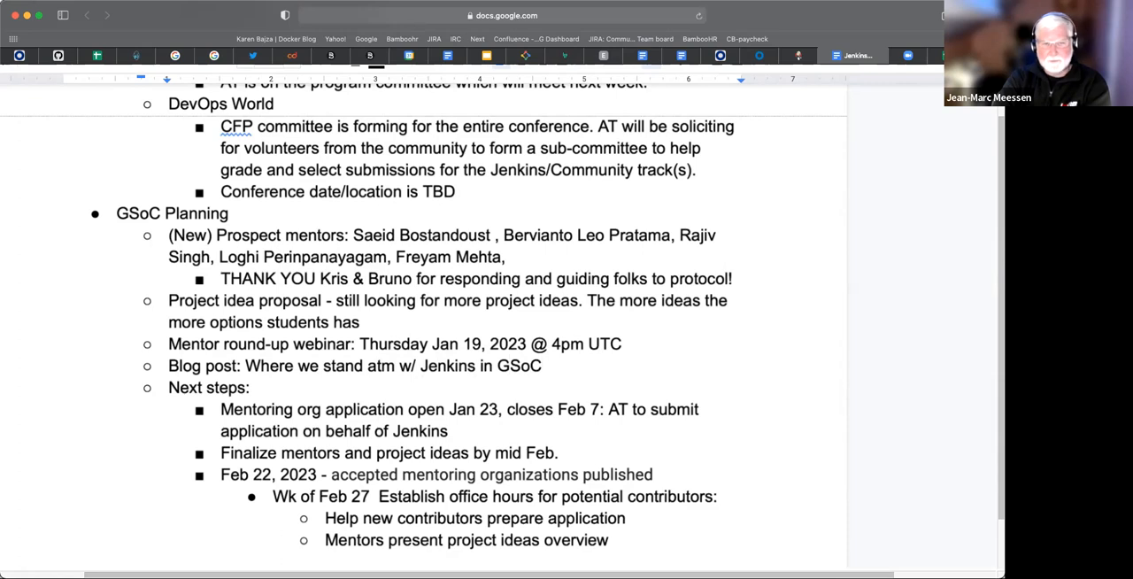
scroll(down, 3)
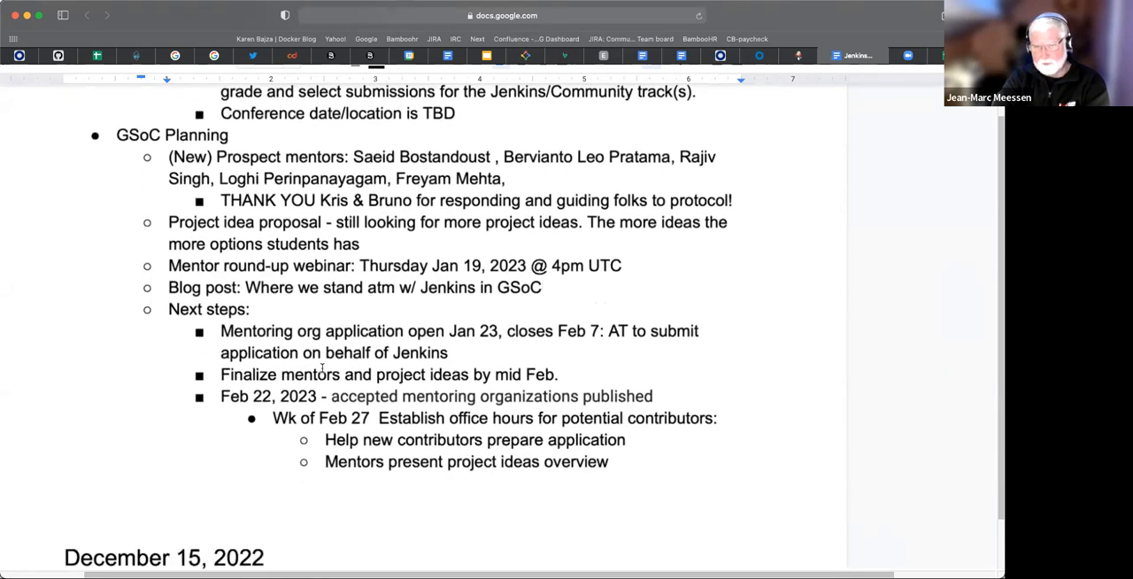
scroll(down, 3)
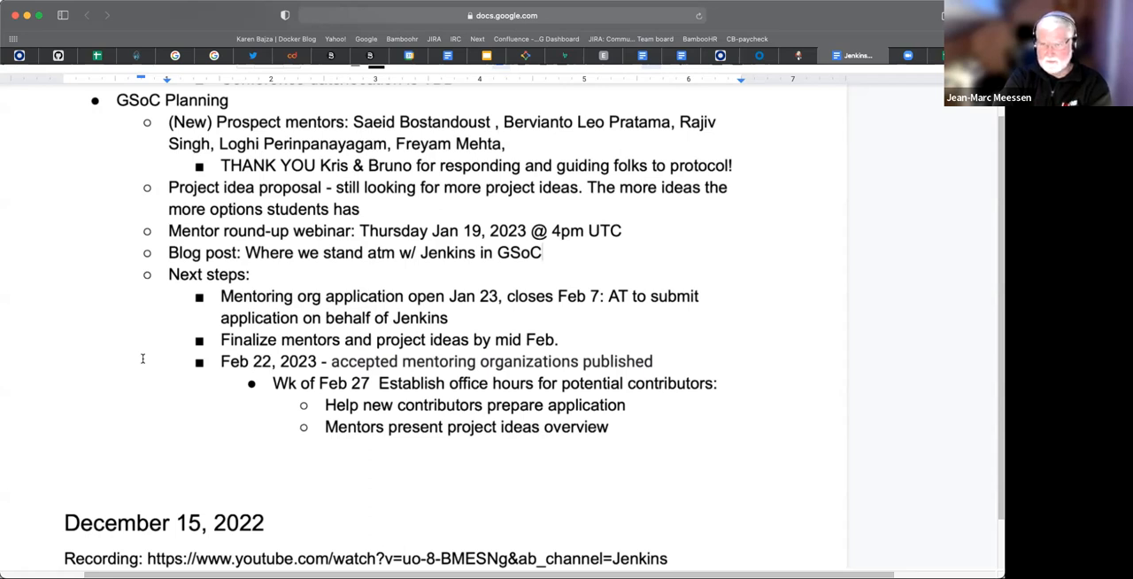
mouse_move(142, 379)
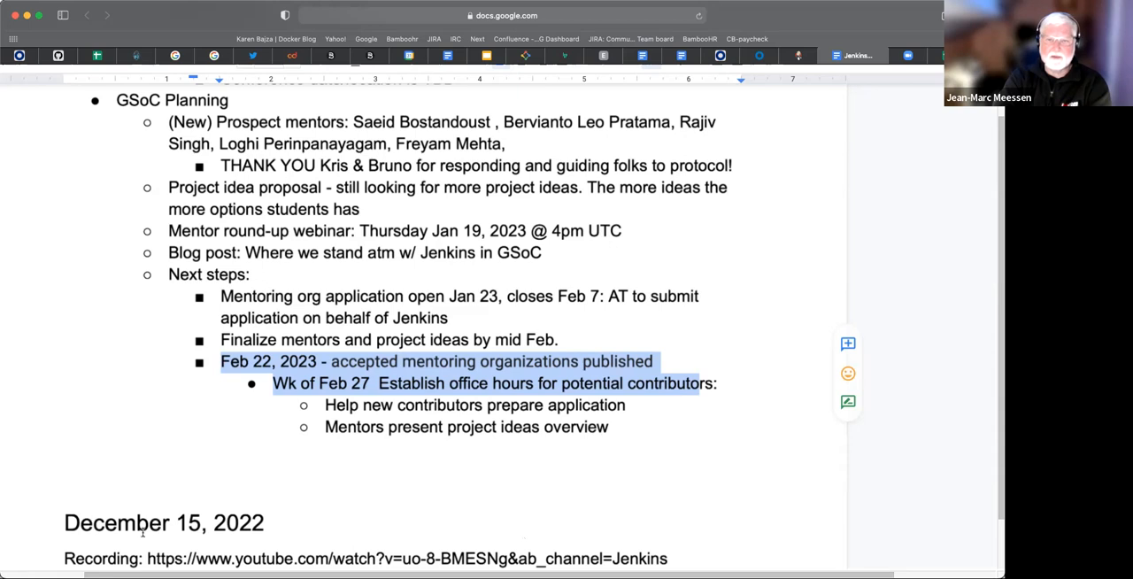
click(421, 498)
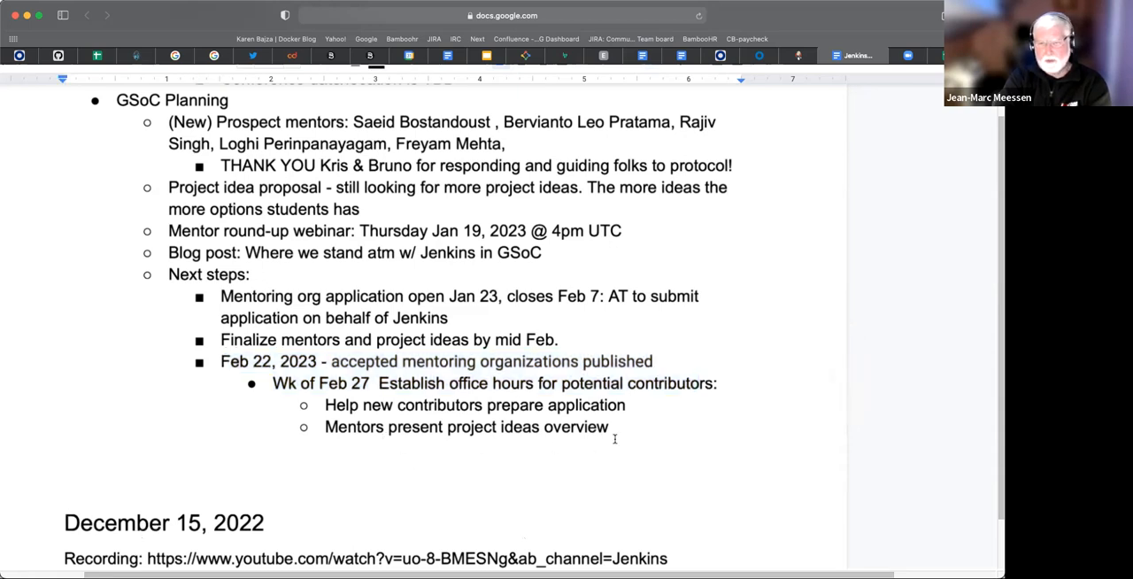
mouse_move(663, 410)
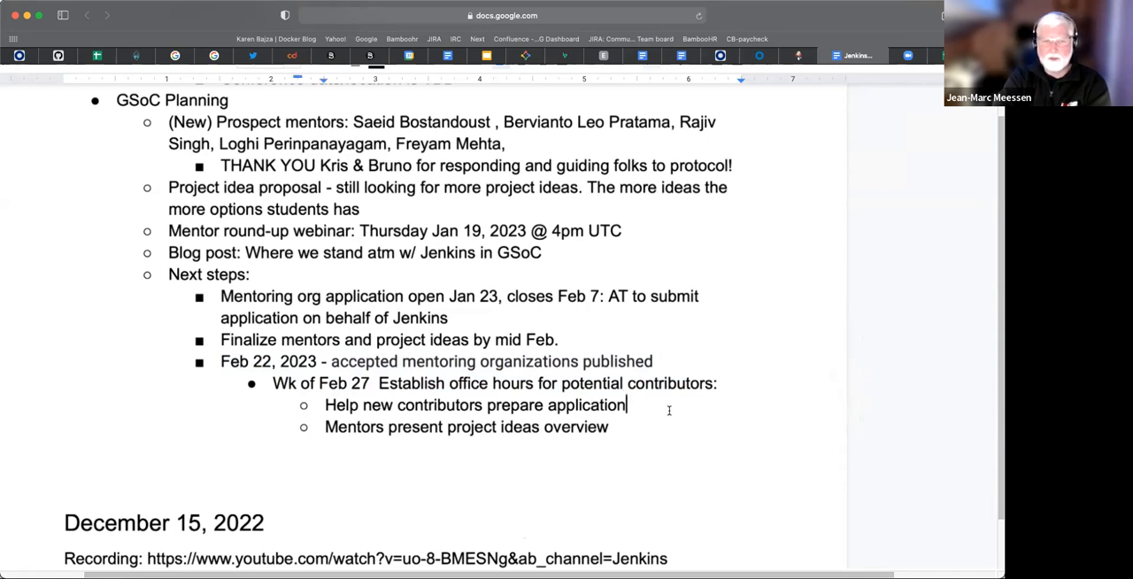
Step: Add ', answer doubts' after 'prepare application' in the office-hours bullet
text(,)
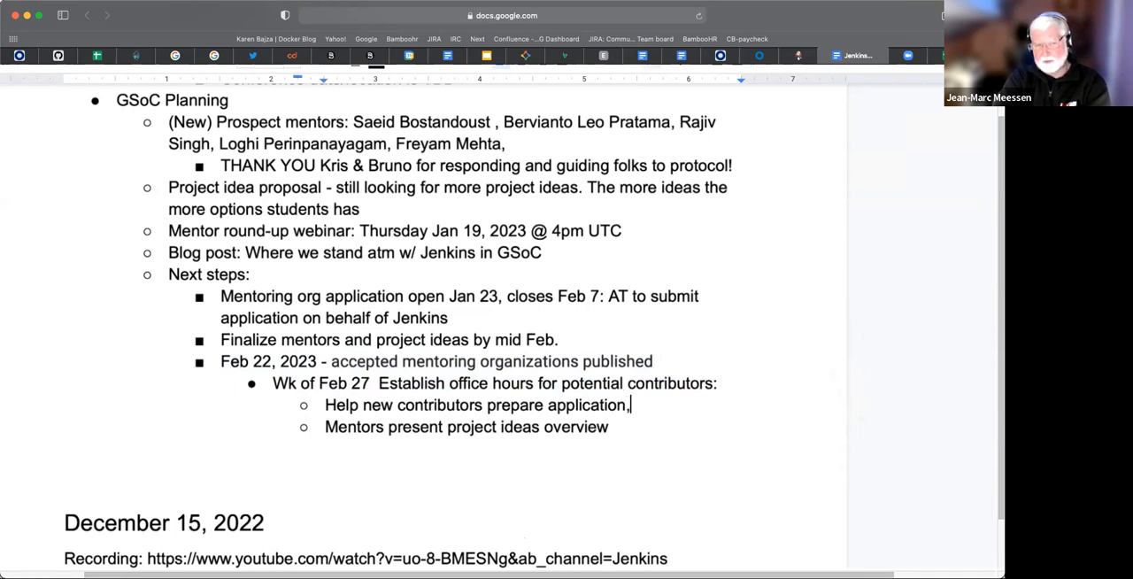
text(and)
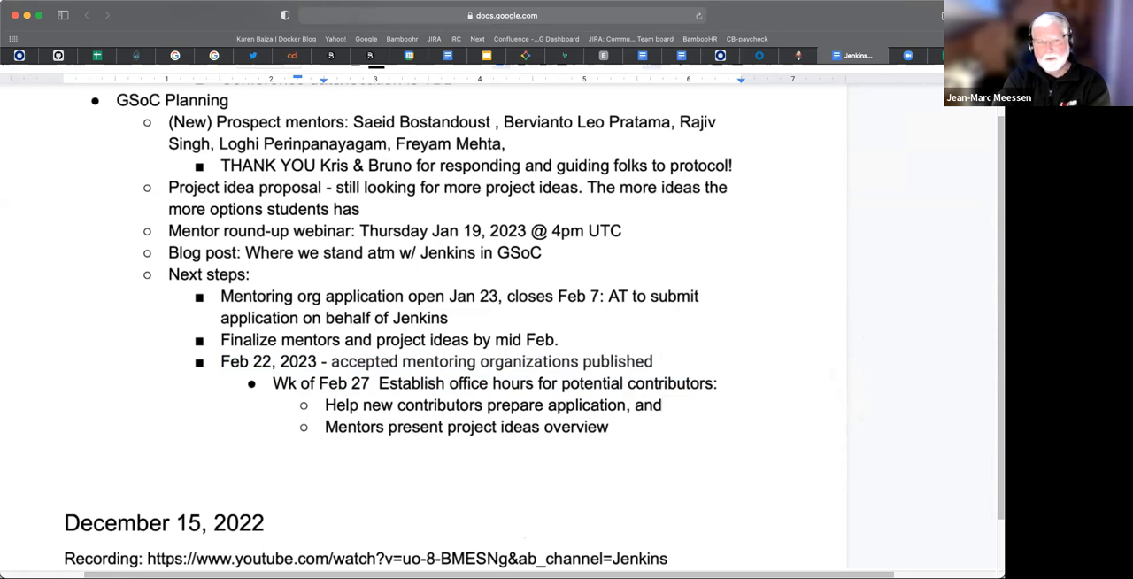
text(answer)
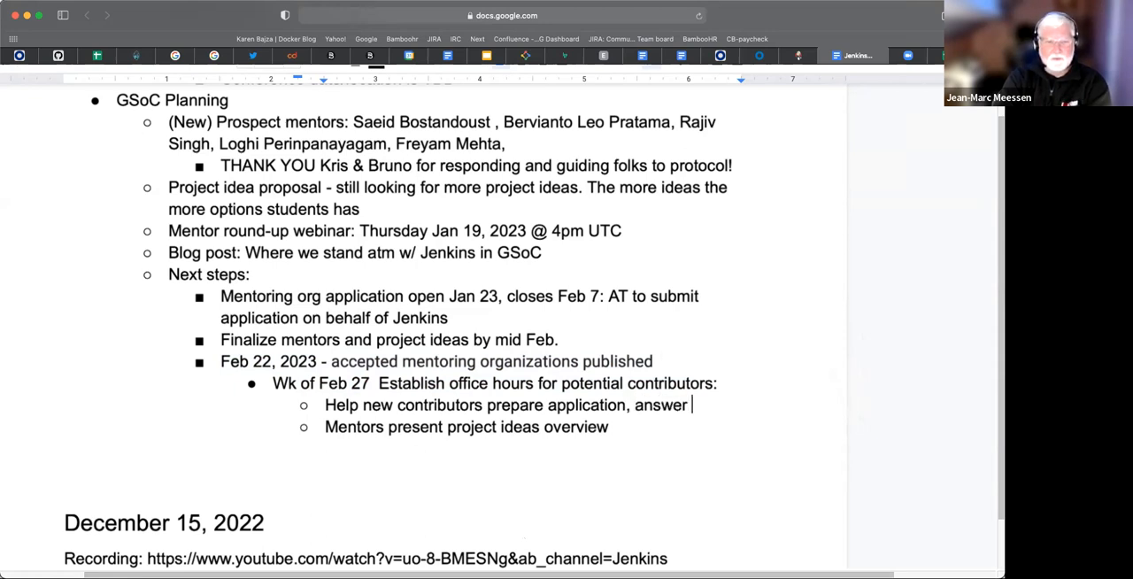
text(doubts)
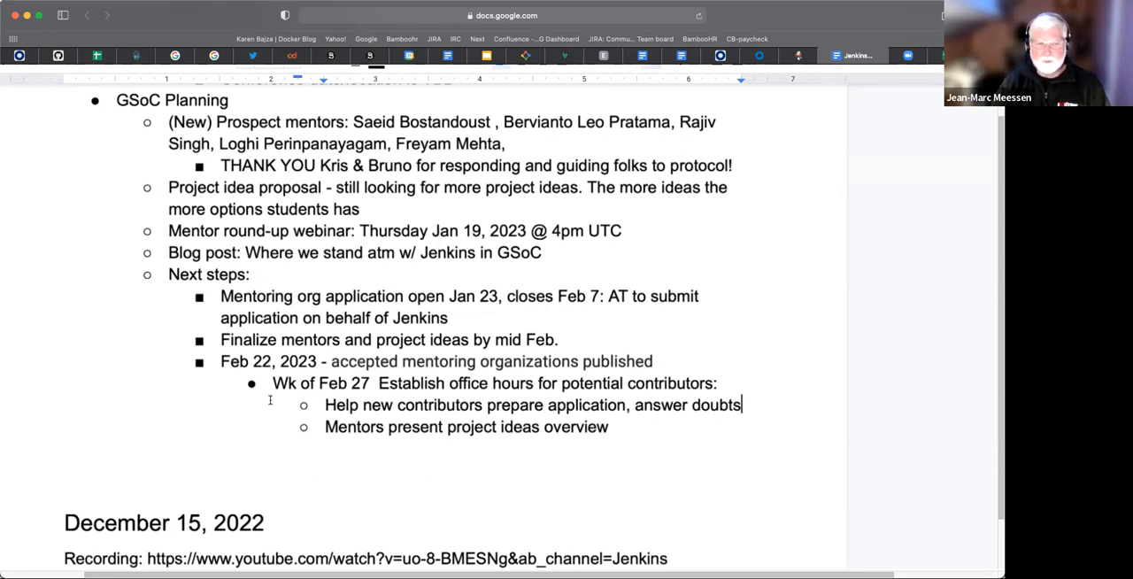
mouse_move(256, 494)
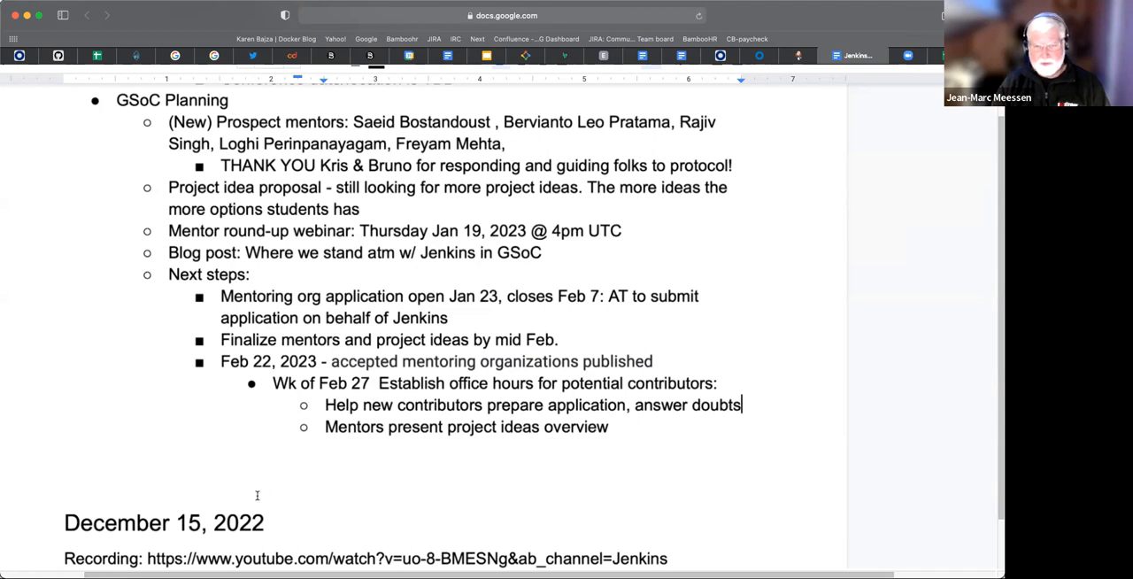
mouse_move(80, 398)
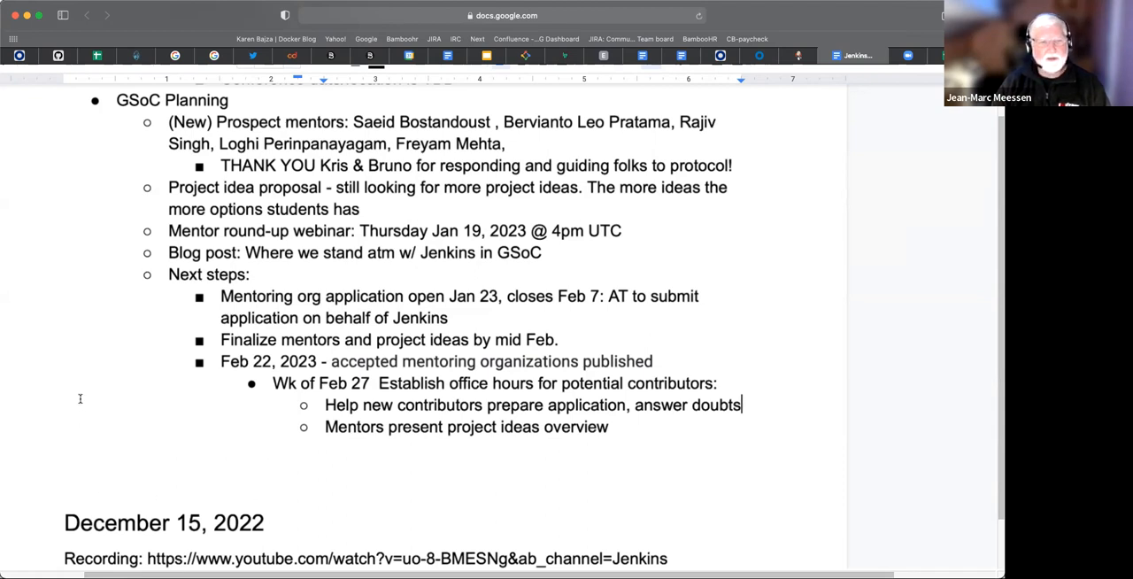
mouse_move(668, 434)
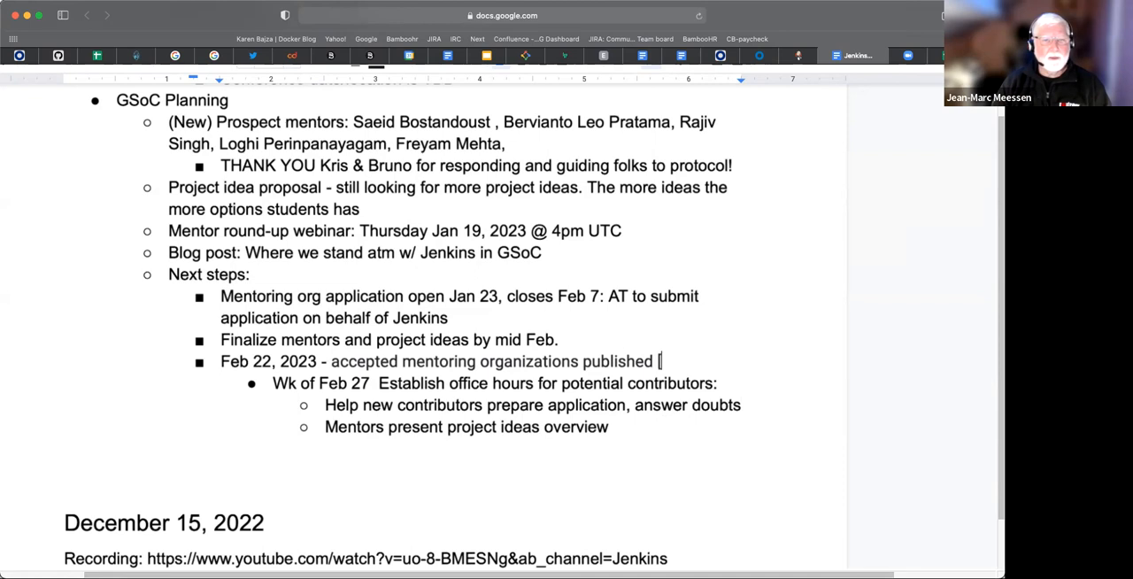
Step: Type '[Tentative]' at the end of the Feb 22, 2023 bullet
text([Tentat)
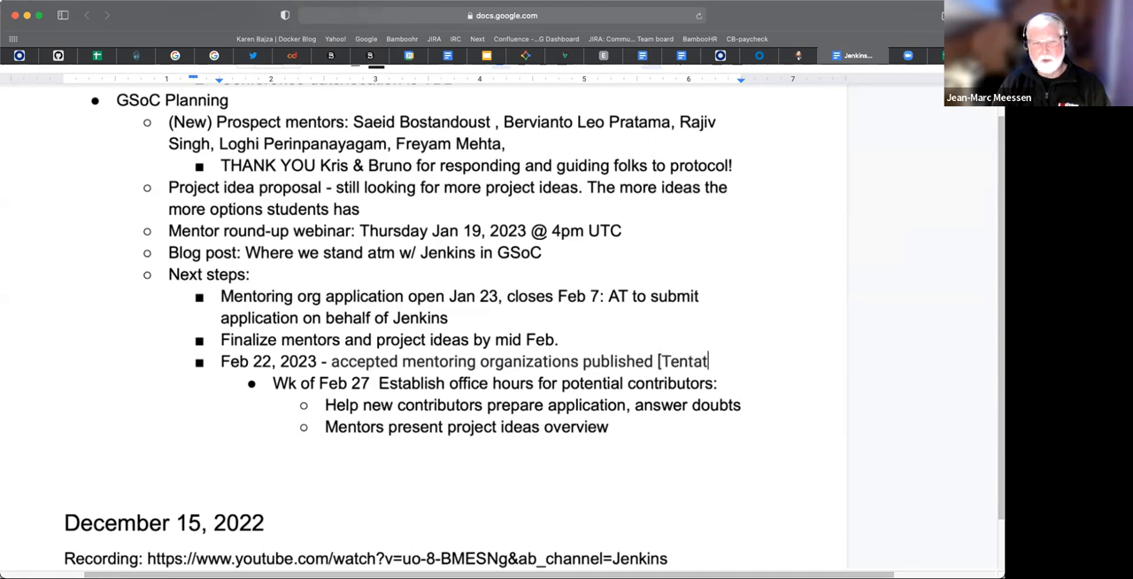
text(ive])
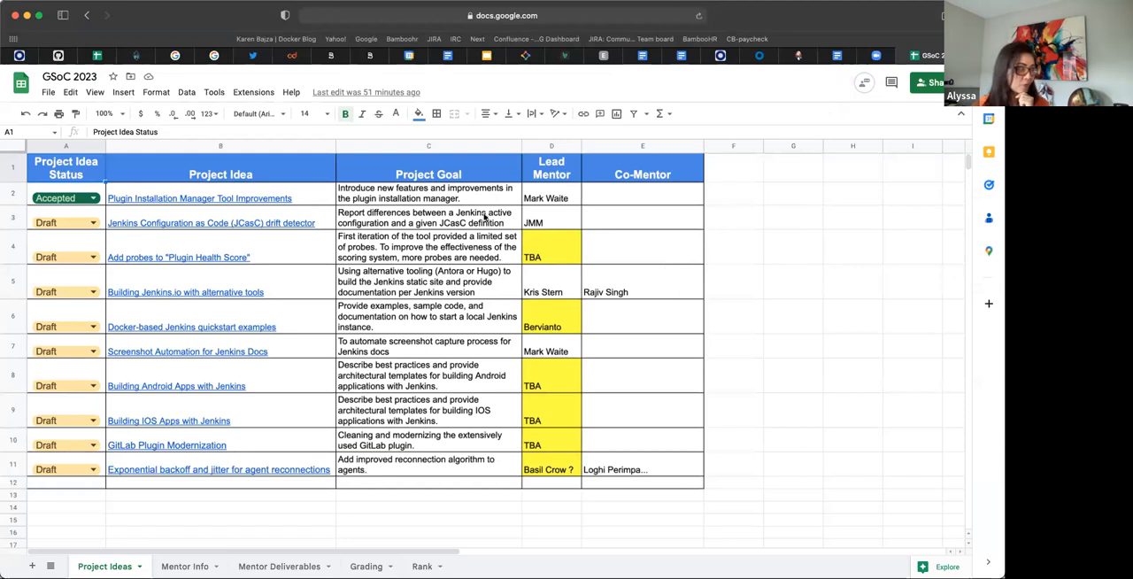
mouse_move(365, 467)
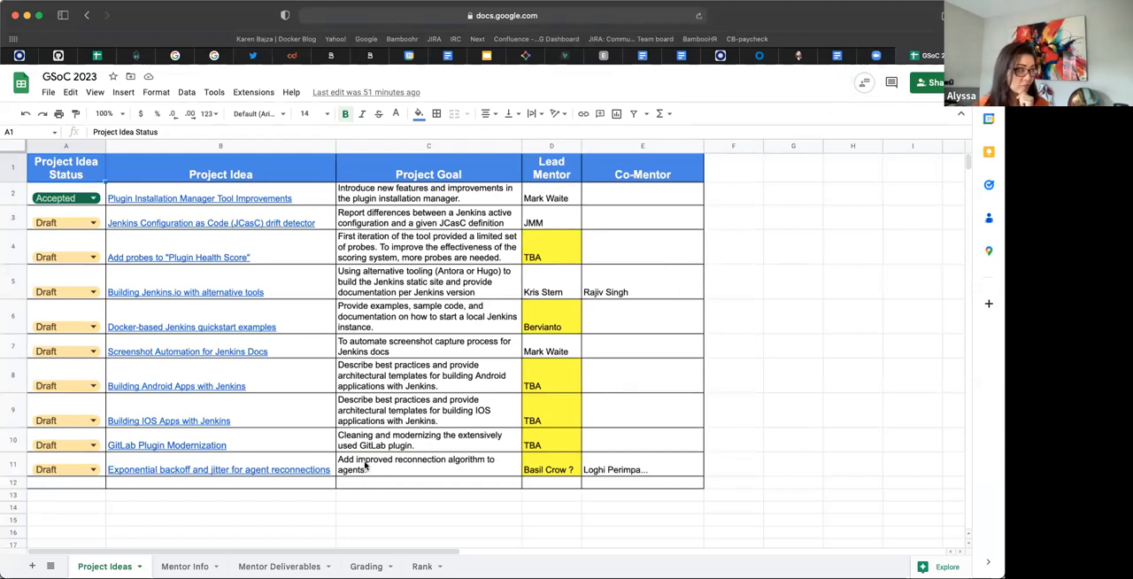
mouse_move(201, 487)
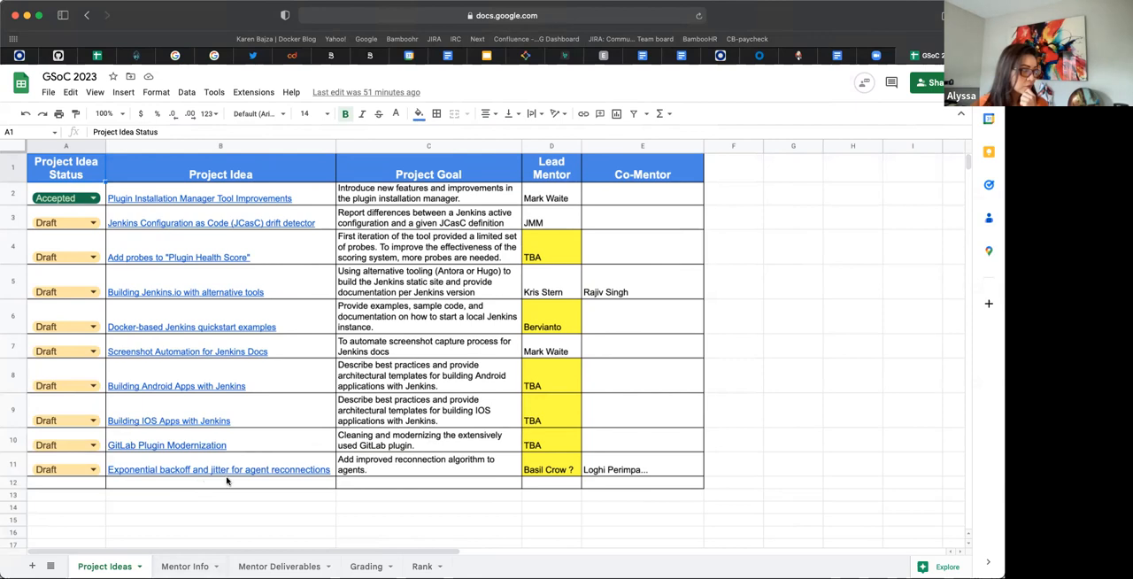
mouse_move(198, 451)
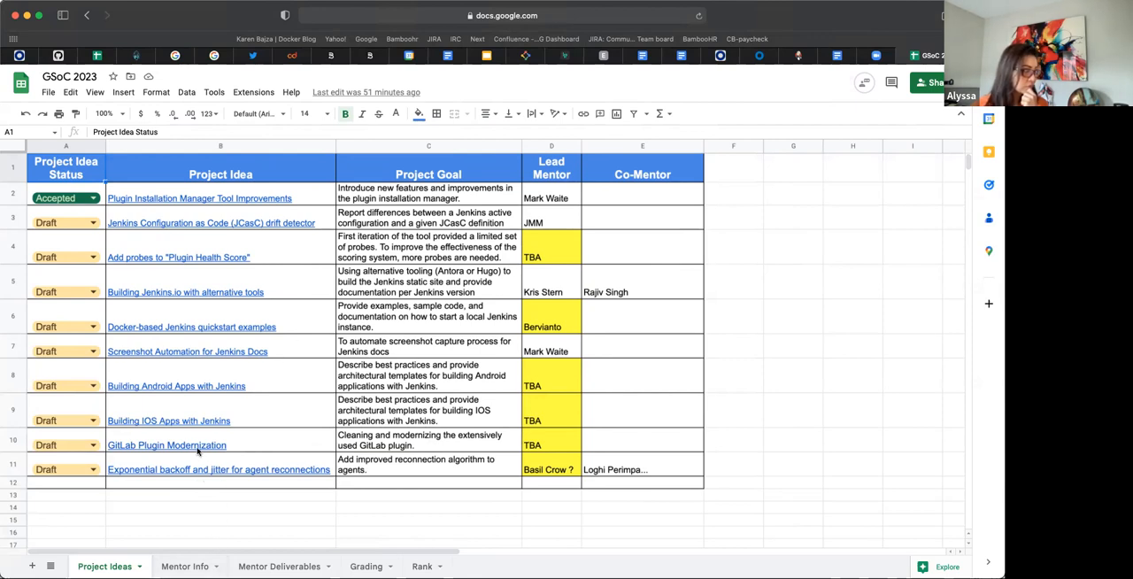
mouse_move(249, 408)
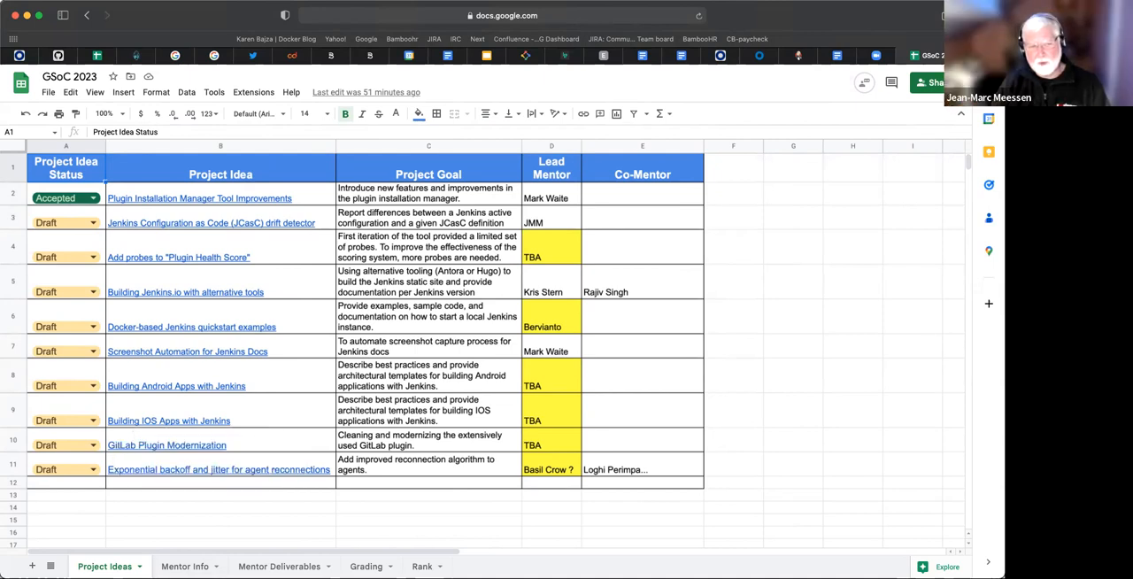
Step: Switch through the Mentor Info and Mentor Deliverables sheet tabs and scroll the task list
click(184, 565)
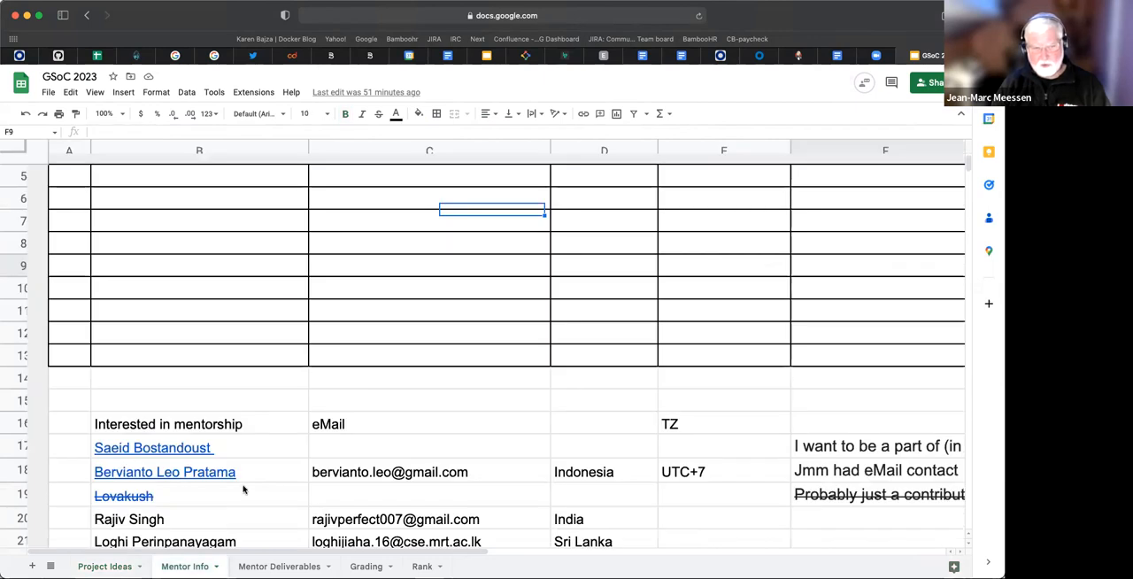
mouse_move(195, 267)
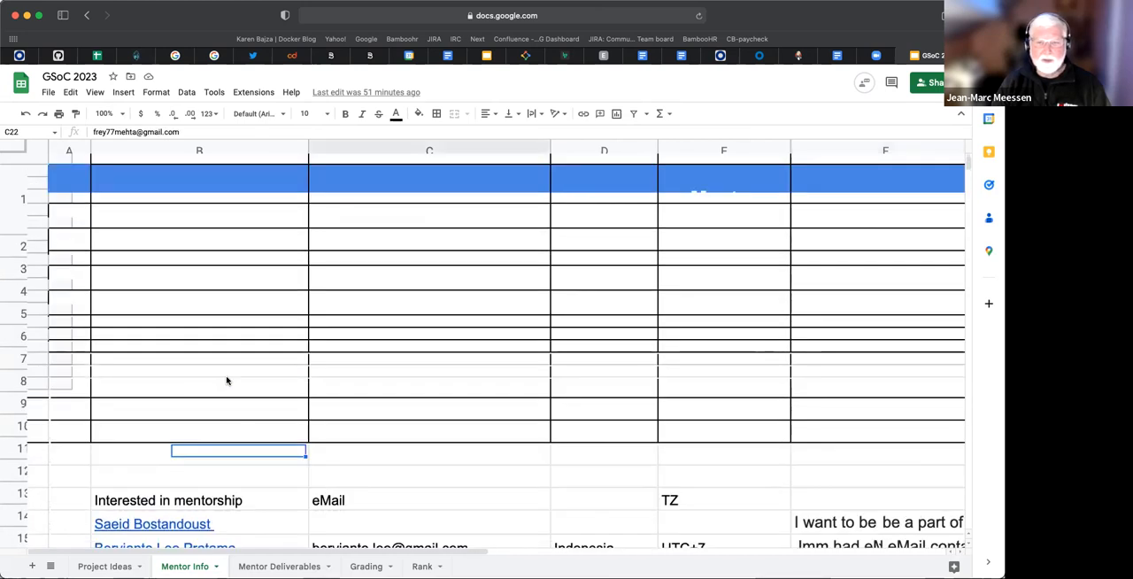
click(279, 566)
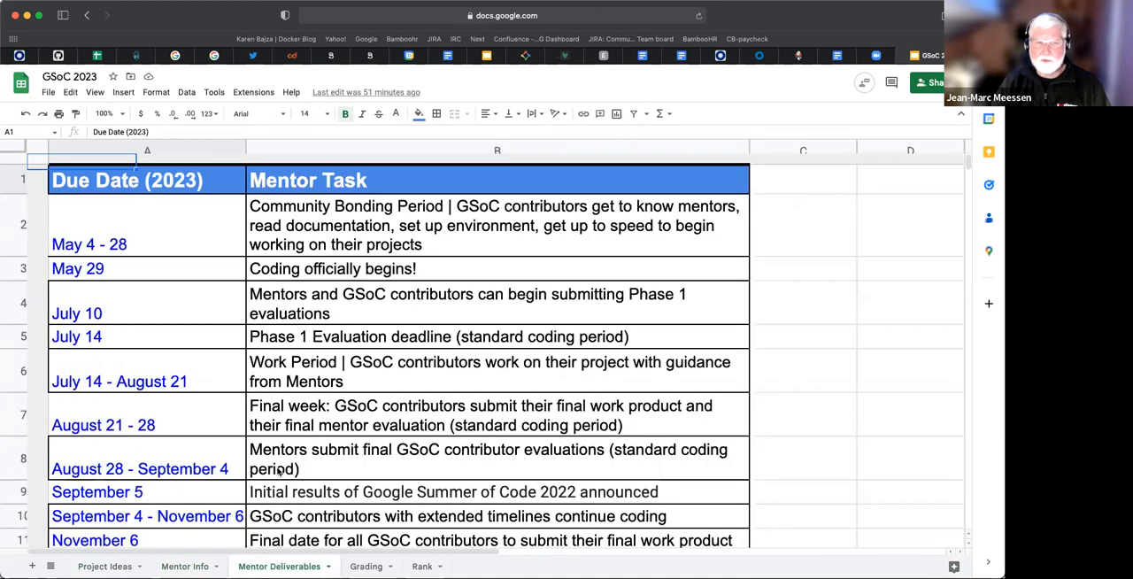
scroll(down, 3)
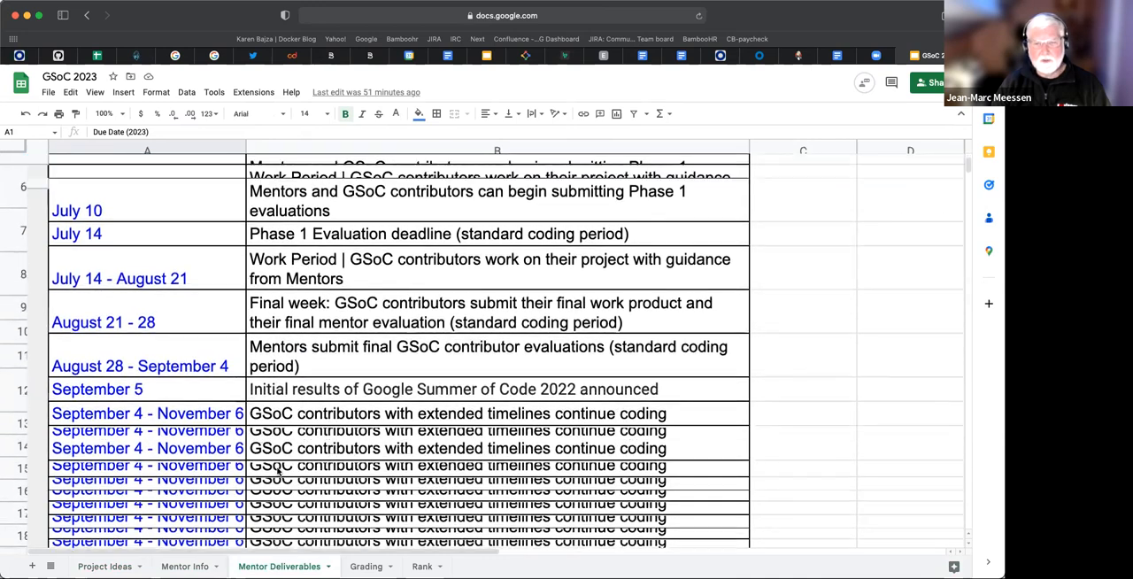
scroll(up, 3)
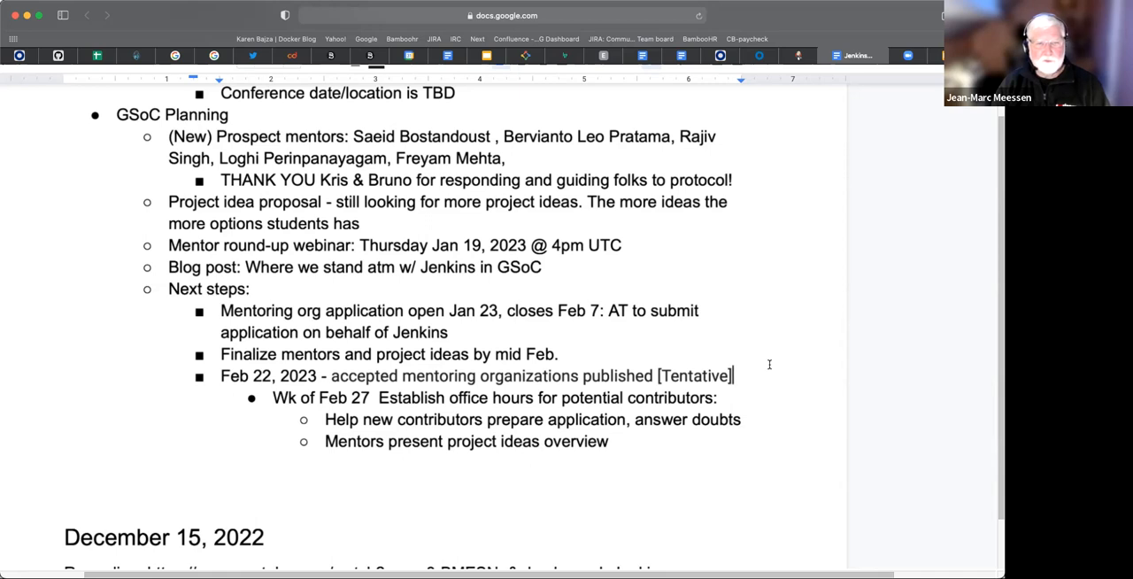
scroll(down, 3)
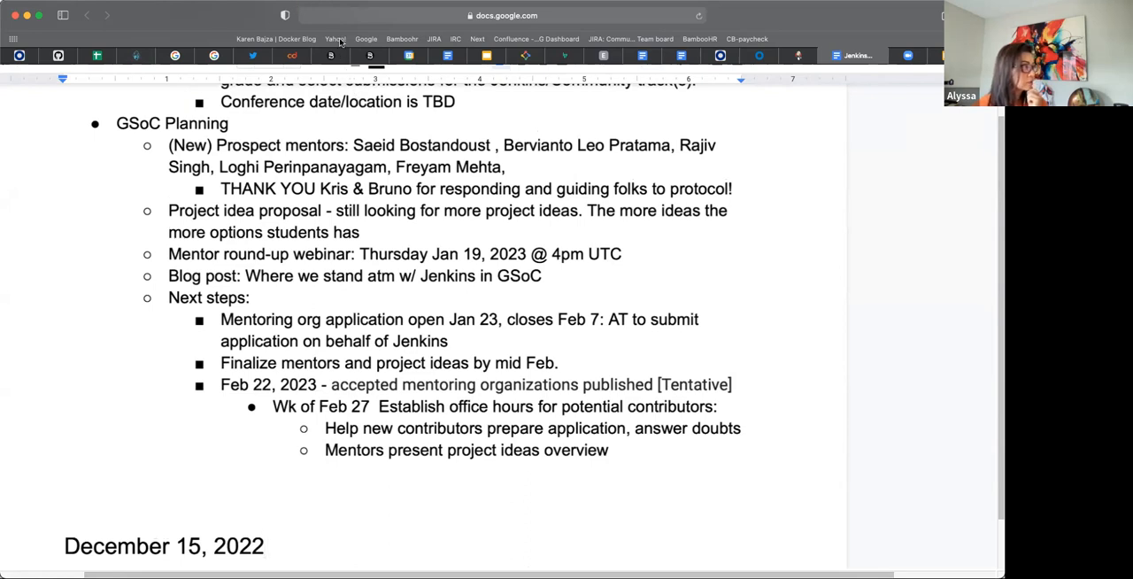
mouse_move(495, 336)
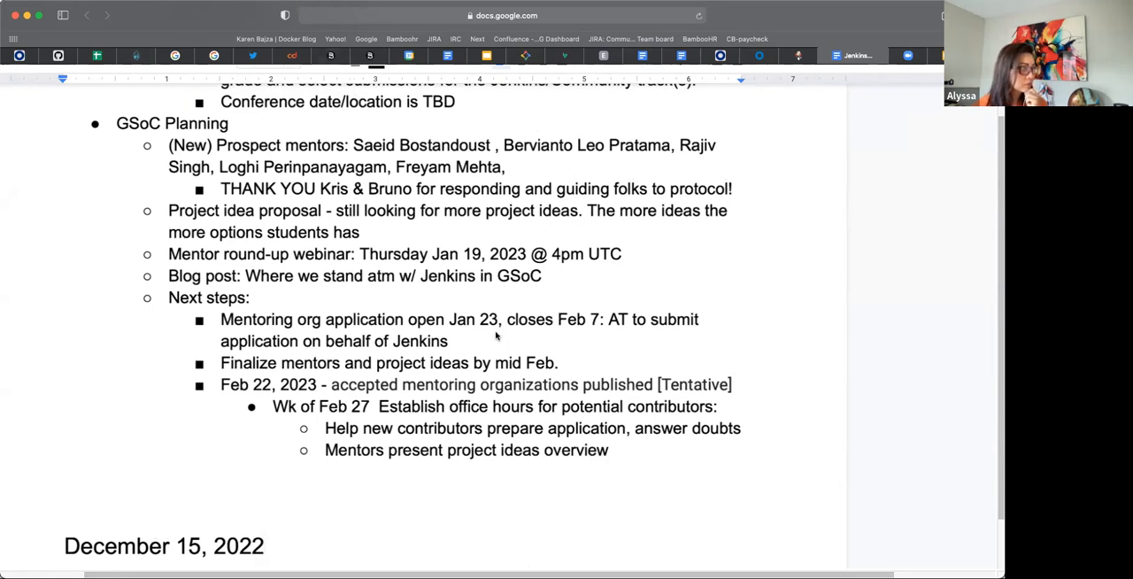